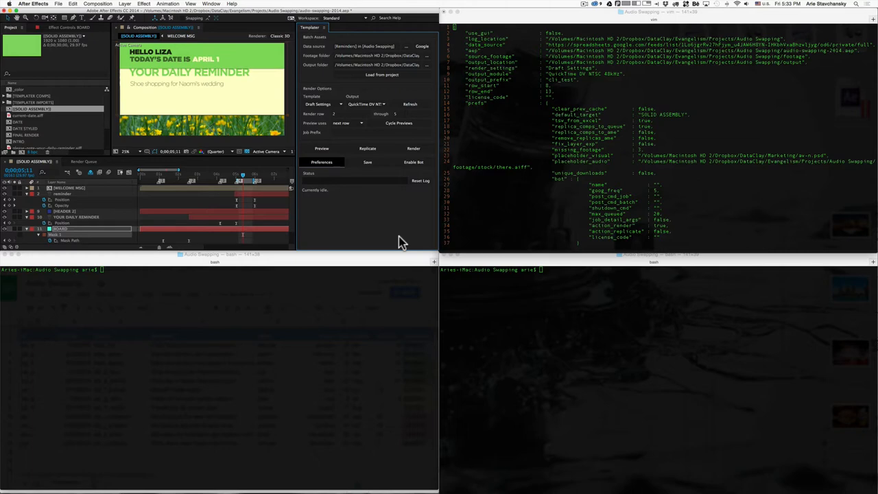
pyautogui.moveTo(340, 172)
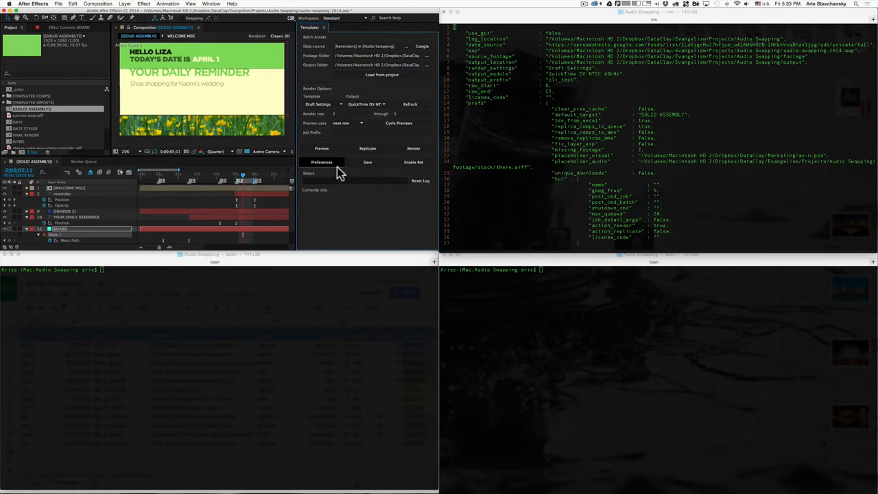
pyautogui.moveTo(527, 123)
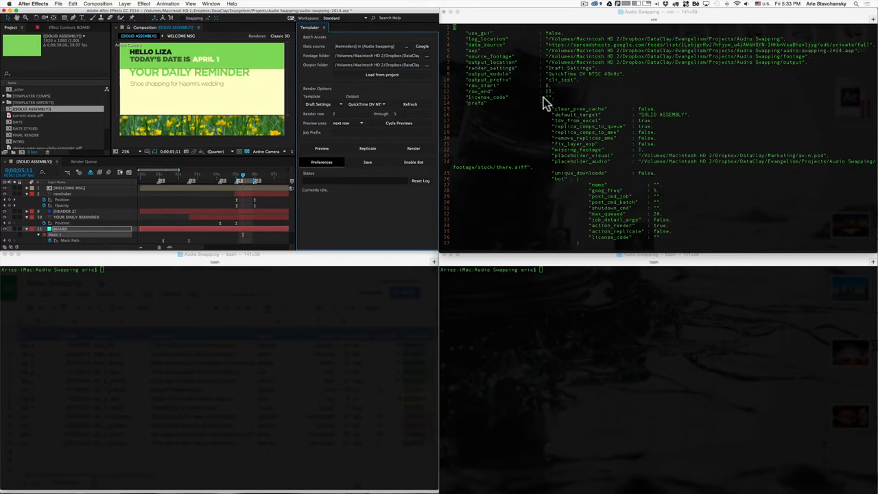
pyautogui.moveTo(569, 126)
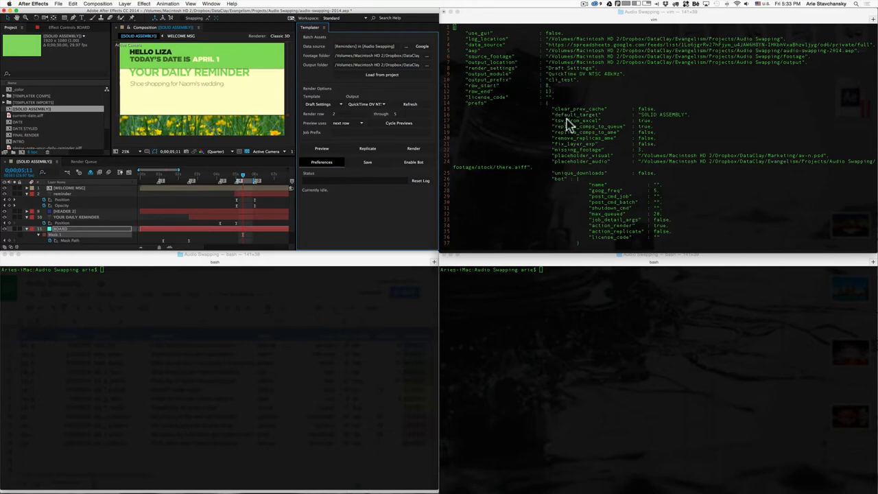
pyautogui.moveTo(571, 122)
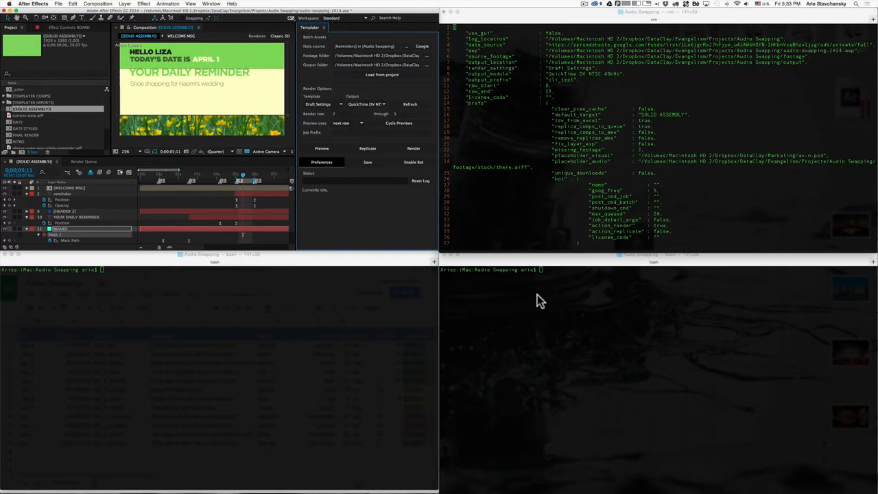
pyautogui.moveTo(501, 85)
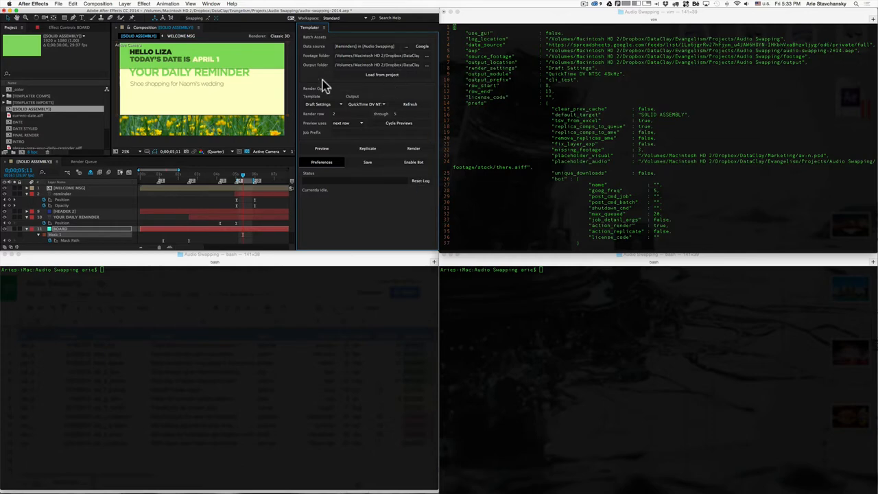
# Step: Bring up the Templater Preferences dialog from the Templater panel
pyautogui.click(321, 161)
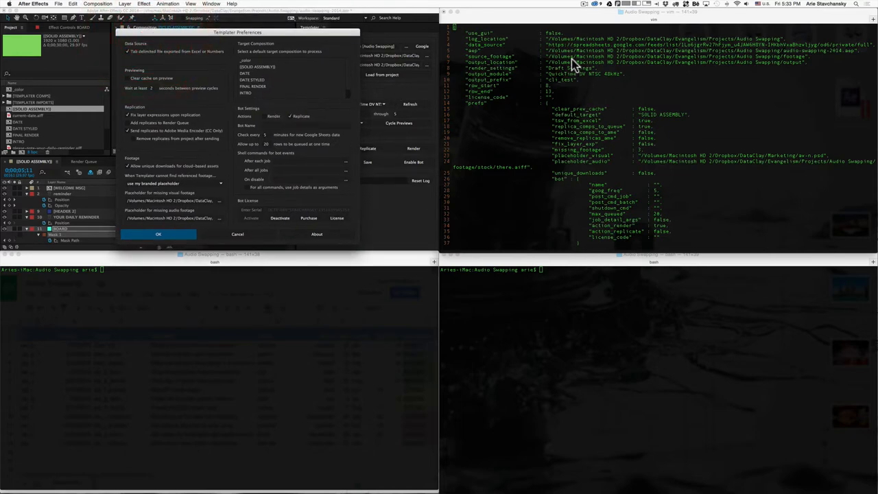
pyautogui.moveTo(555, 99)
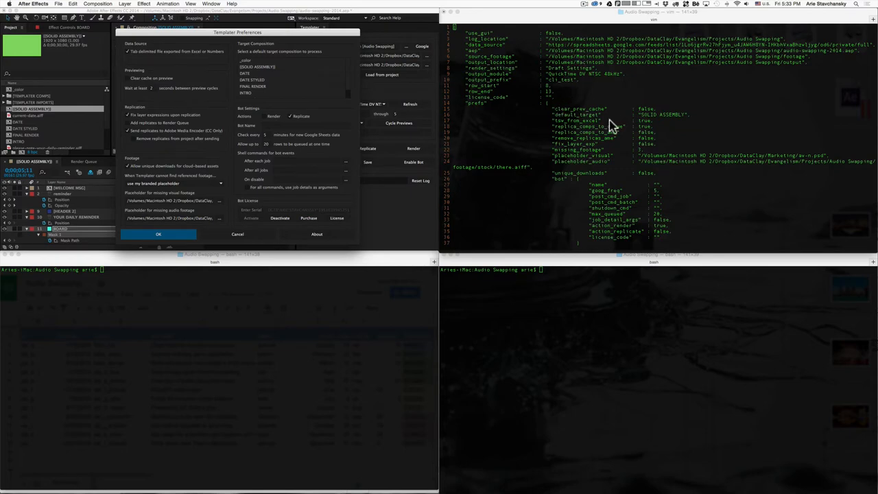
pyautogui.moveTo(554, 277)
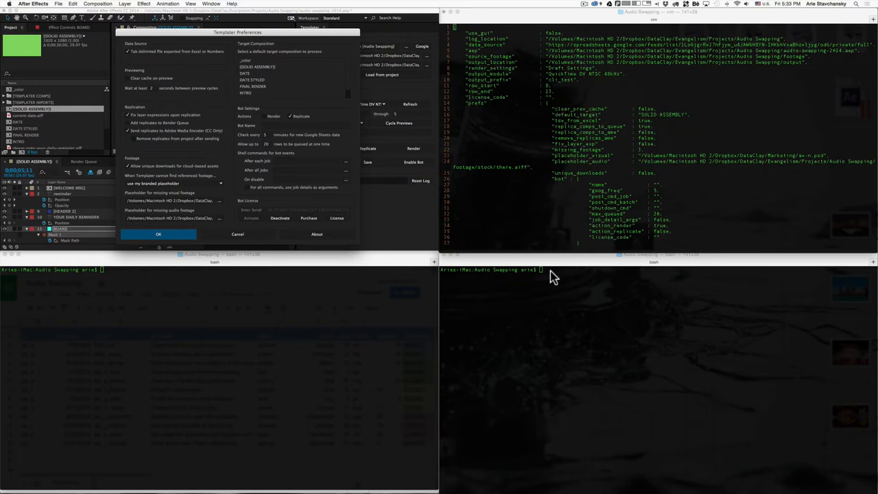
# Step: Dismiss the Templater Preferences dialog with OK to return to the project
pyautogui.click(157, 233)
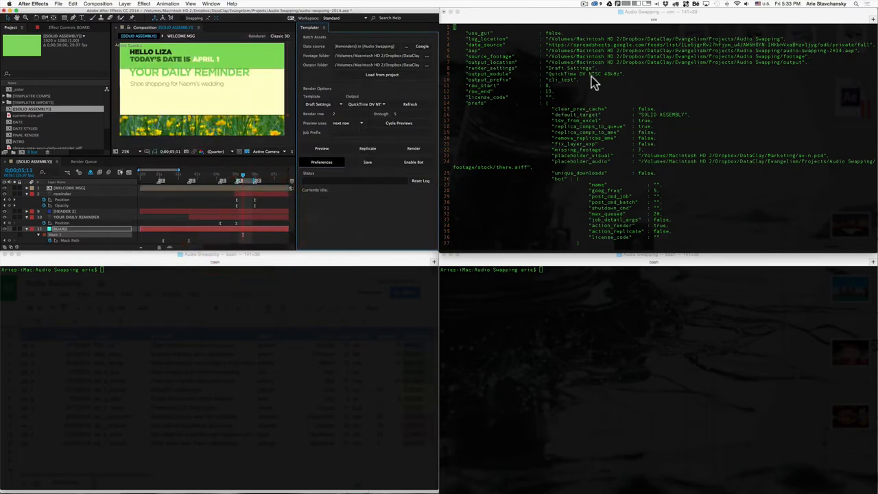
pyautogui.moveTo(669, 75)
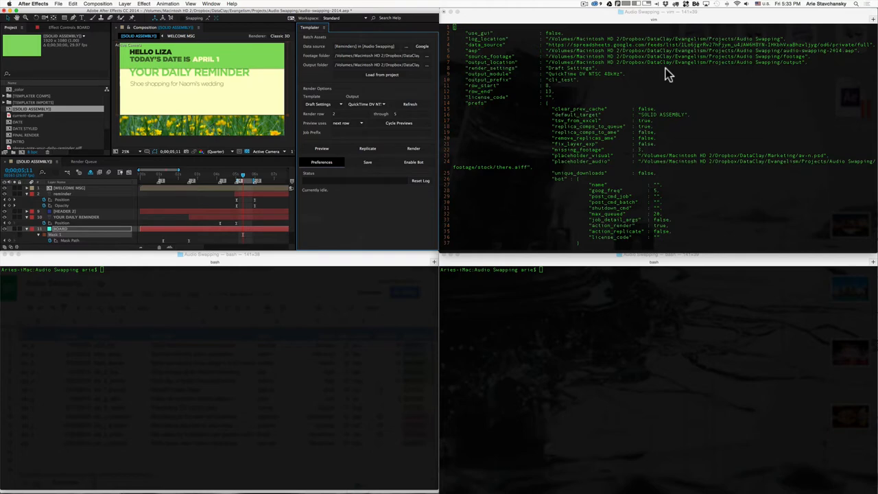
pyautogui.moveTo(501, 33)
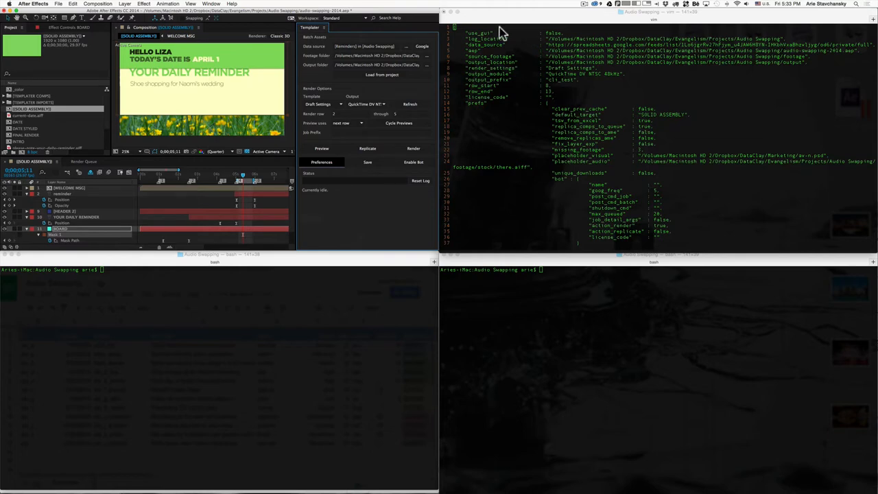
pyautogui.moveTo(593, 200)
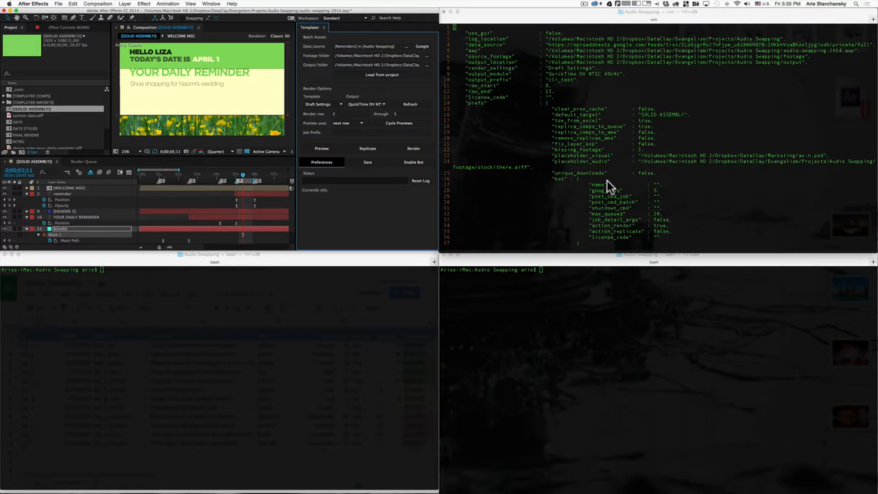
pyautogui.moveTo(479, 44)
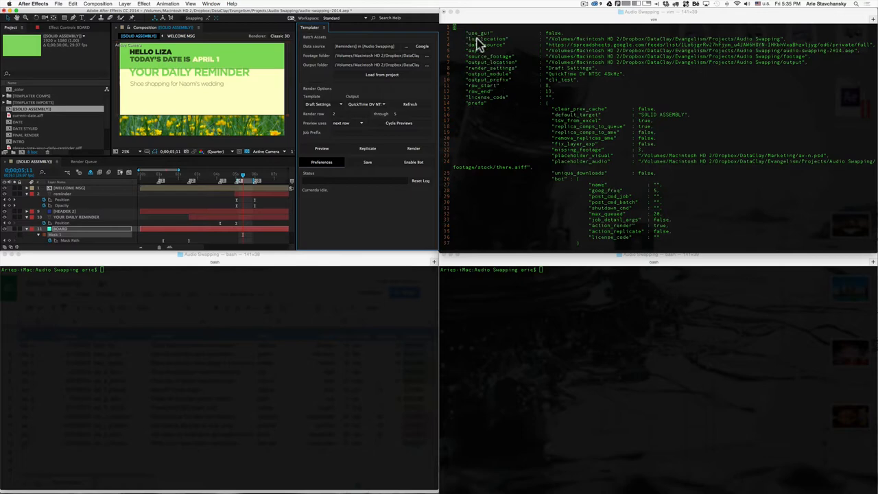
pyautogui.moveTo(466, 41)
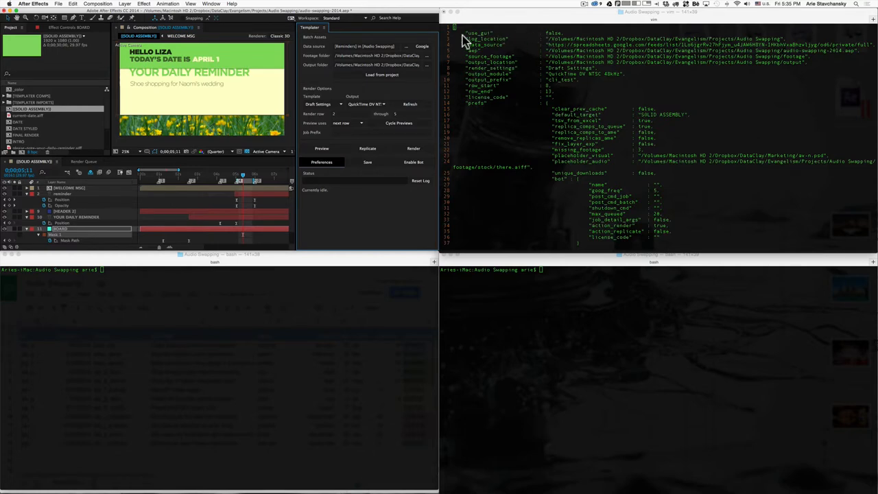
pyautogui.moveTo(518, 41)
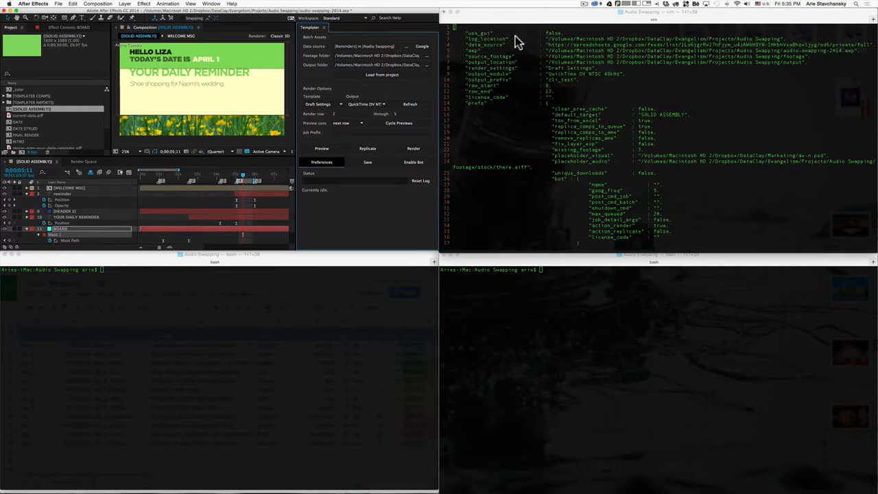
pyautogui.moveTo(554, 33)
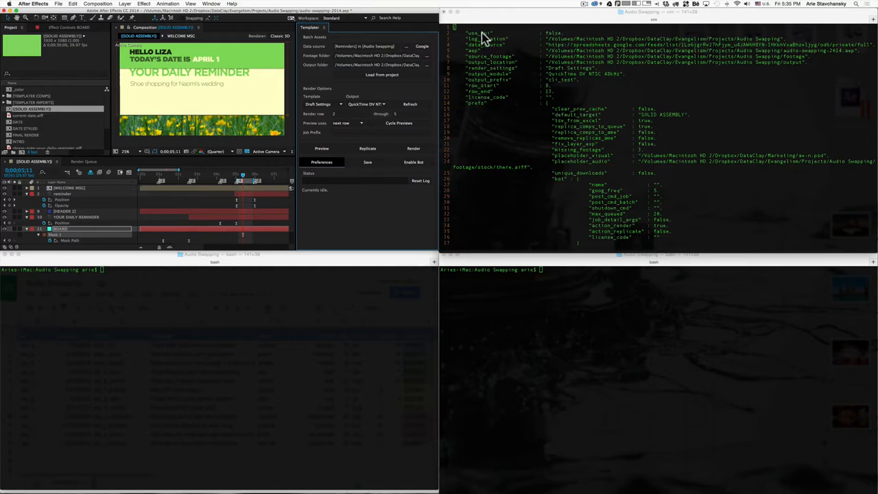
pyautogui.moveTo(532, 34)
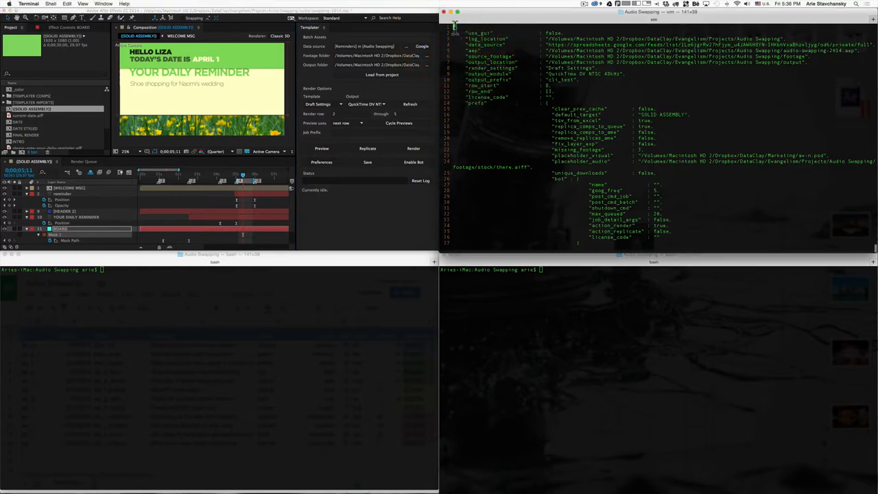
pyautogui.scroll(-3)
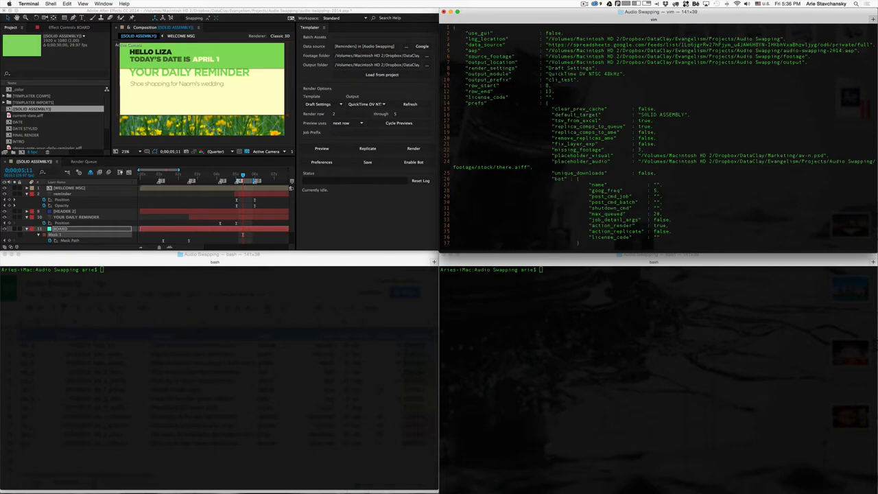
pyautogui.moveTo(475, 33)
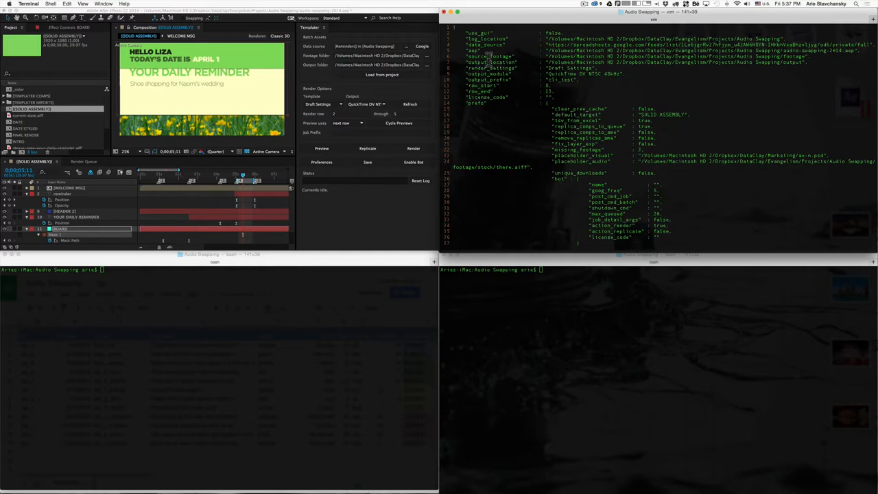
pyautogui.moveTo(329, 74)
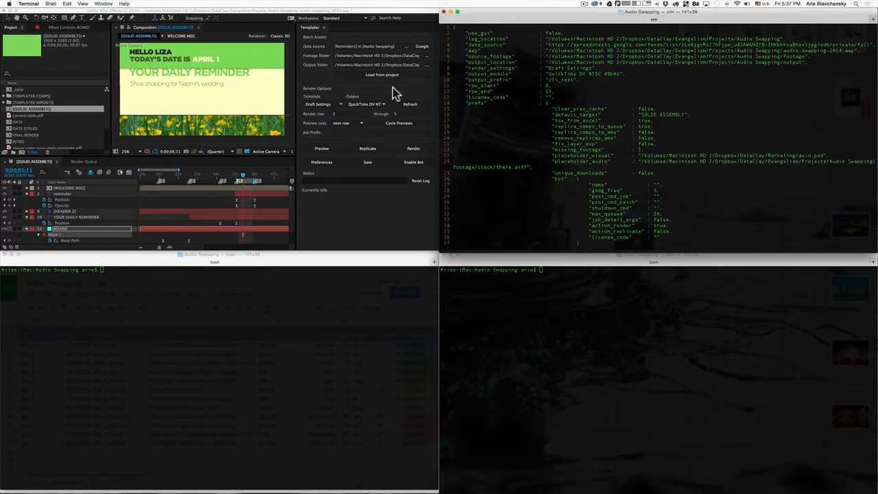
# Step: Hide the After Effects project window so only the Terminal windows remain
pyautogui.click(328, 104)
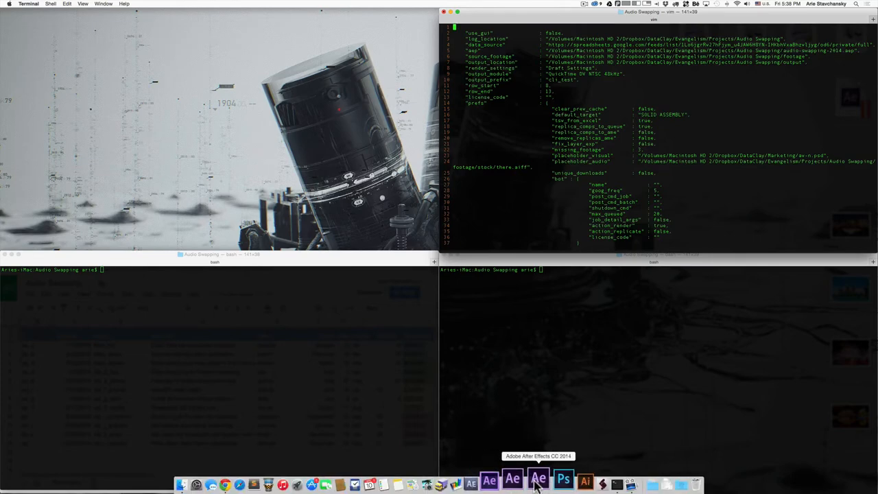
pyautogui.click(537, 480)
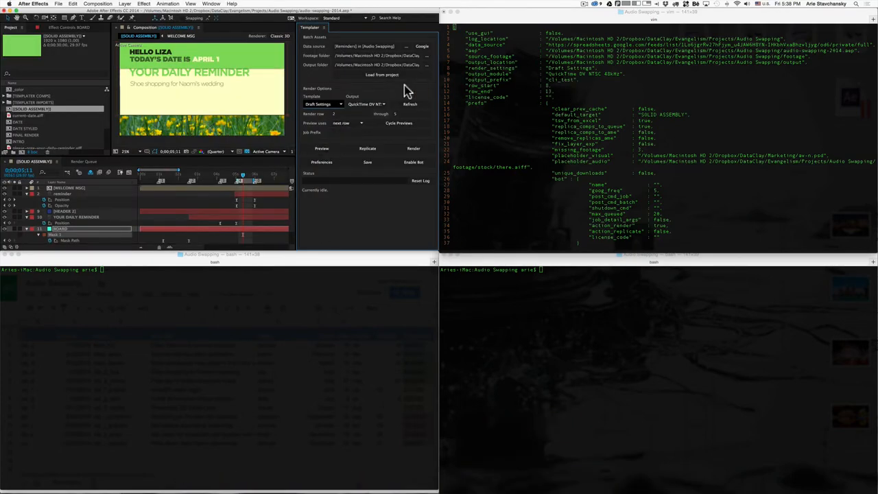
pyautogui.click(368, 105)
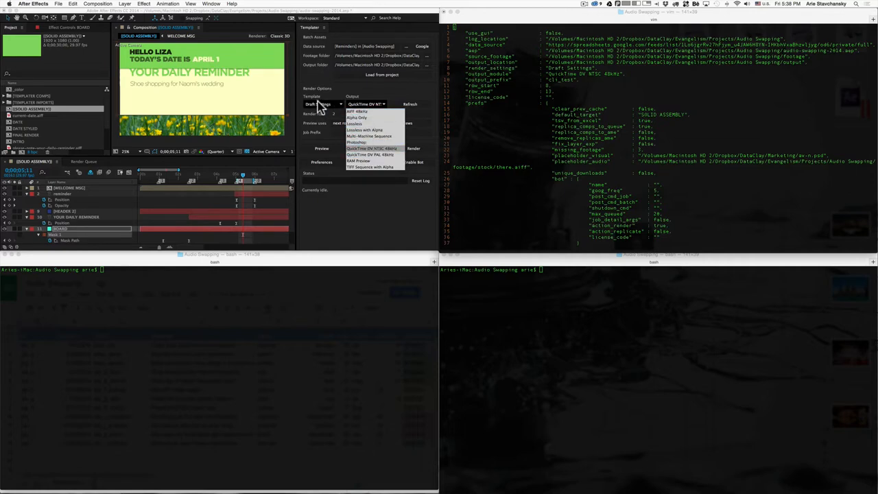
pyautogui.click(73, 4)
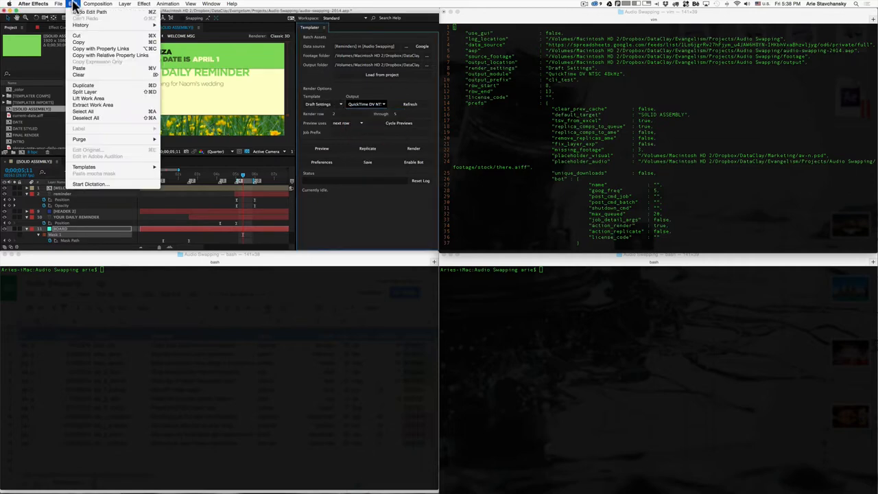
pyautogui.moveTo(84, 168)
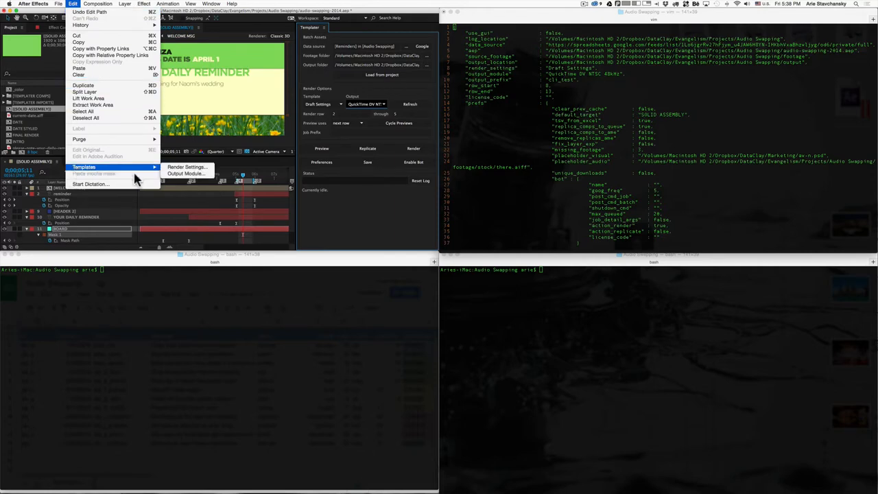
pyautogui.moveTo(186, 173)
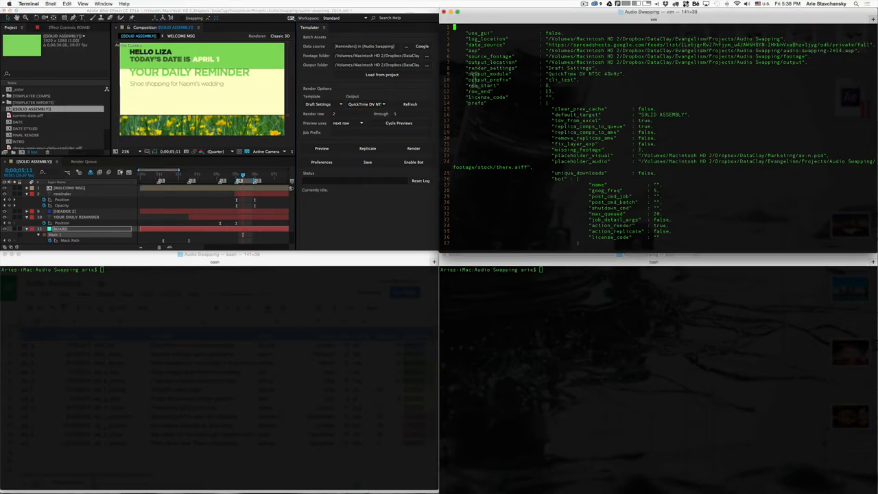
pyautogui.moveTo(336, 140)
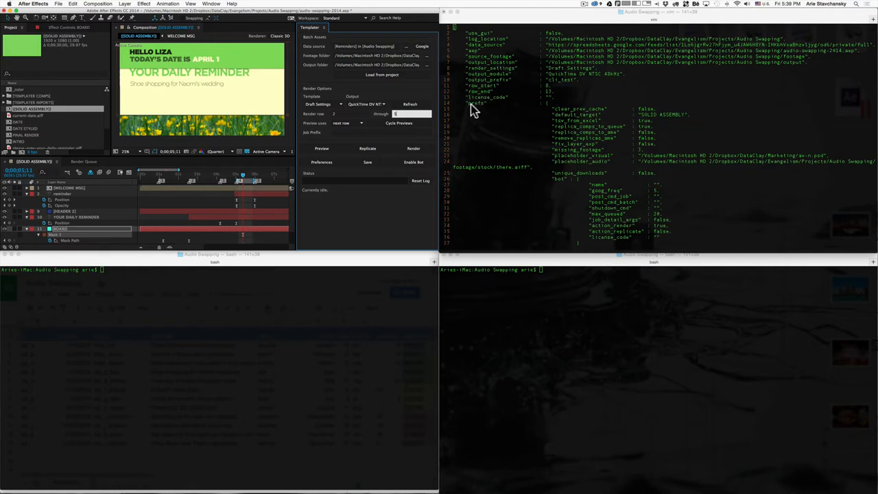
pyautogui.moveTo(523, 118)
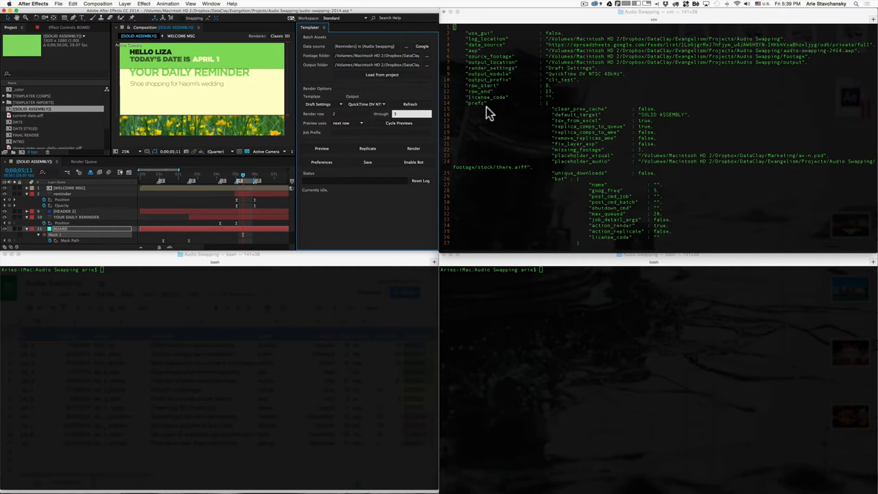
pyautogui.moveTo(552, 107)
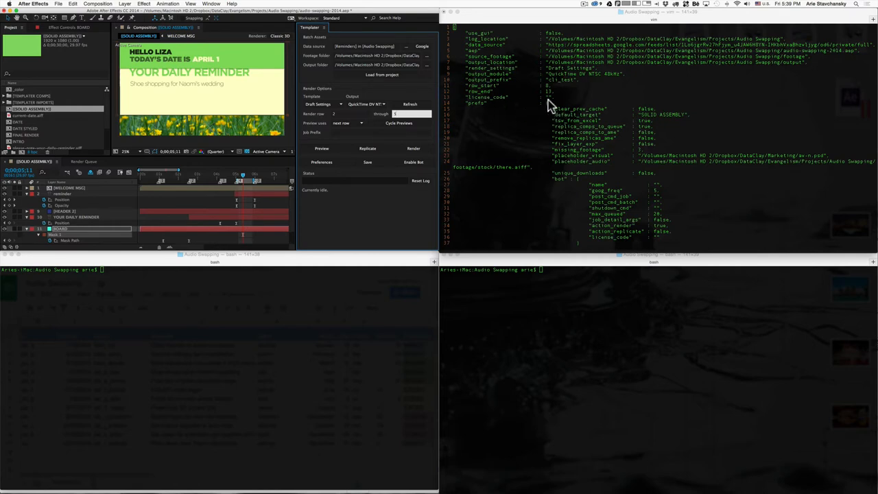
pyautogui.moveTo(552, 117)
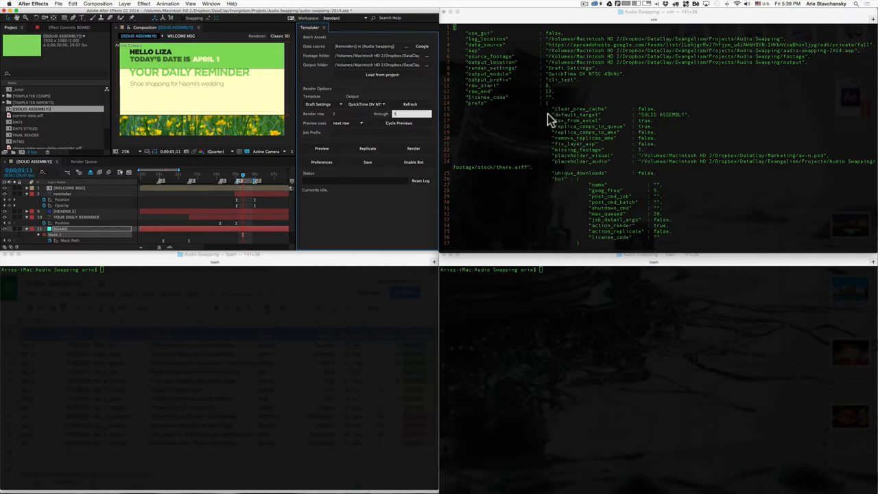
pyautogui.moveTo(319, 179)
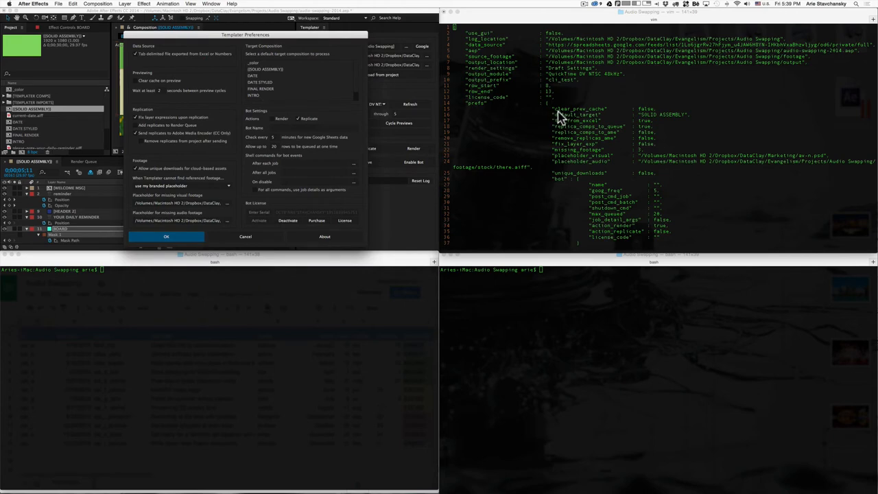
pyautogui.moveTo(191, 117)
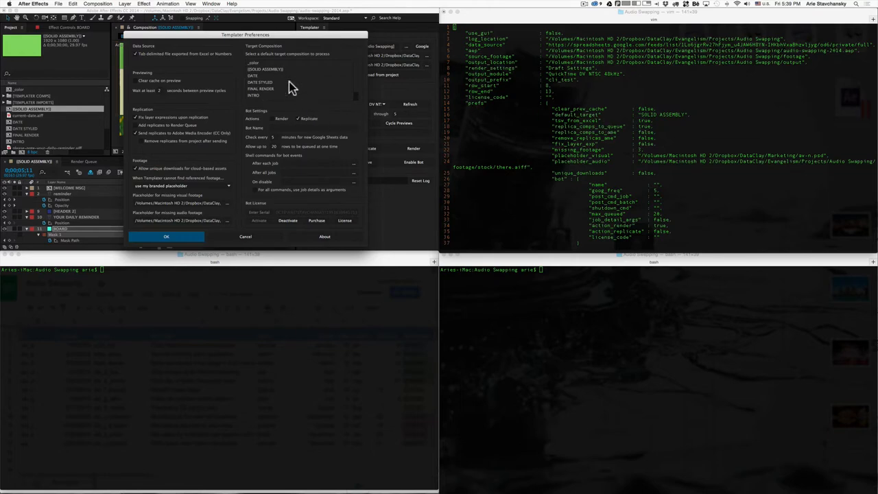
pyautogui.moveTo(561, 126)
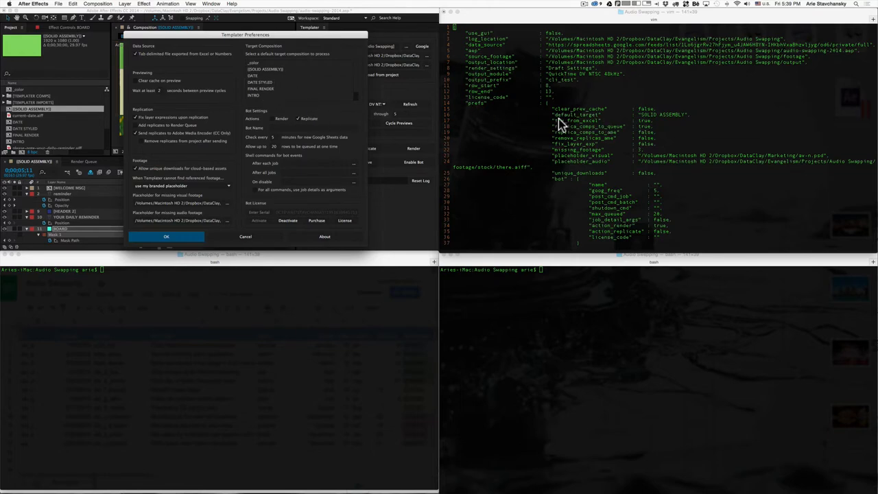
pyautogui.moveTo(557, 126)
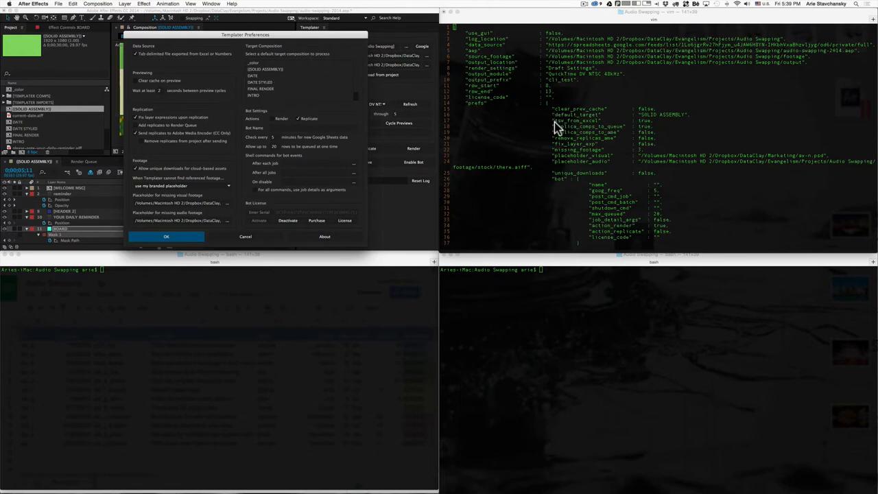
pyautogui.moveTo(557, 129)
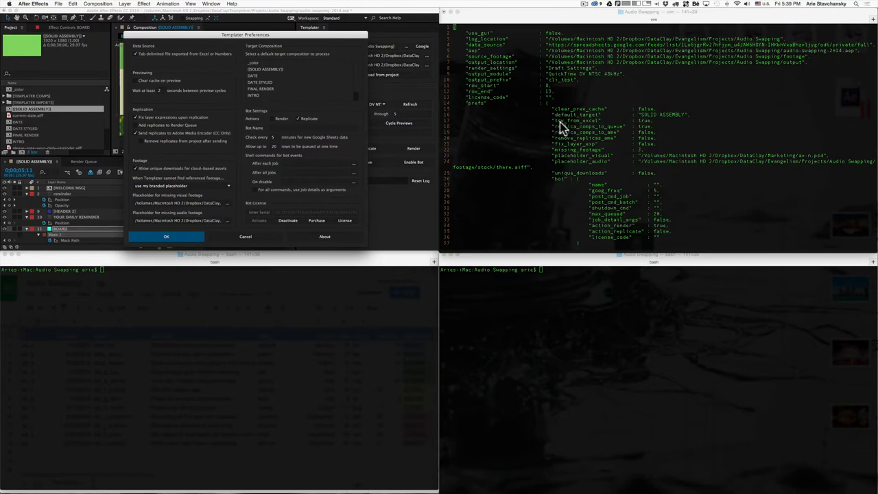
pyautogui.moveTo(145, 71)
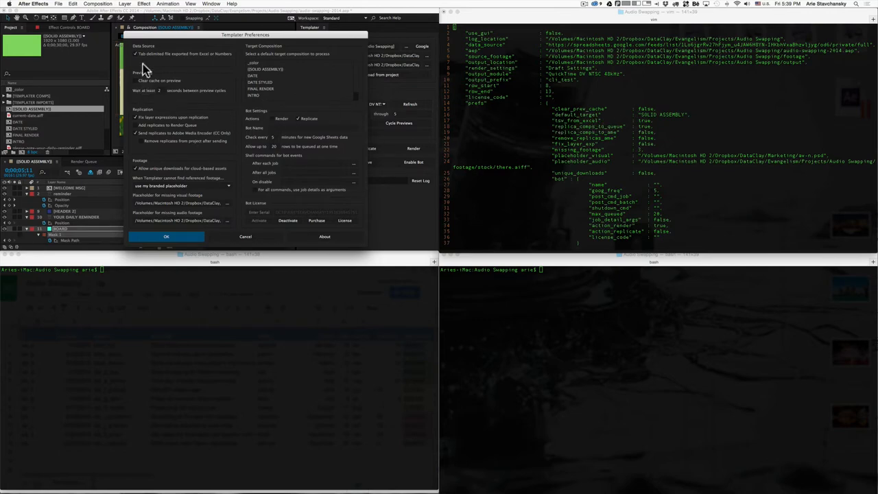
pyautogui.moveTo(579, 122)
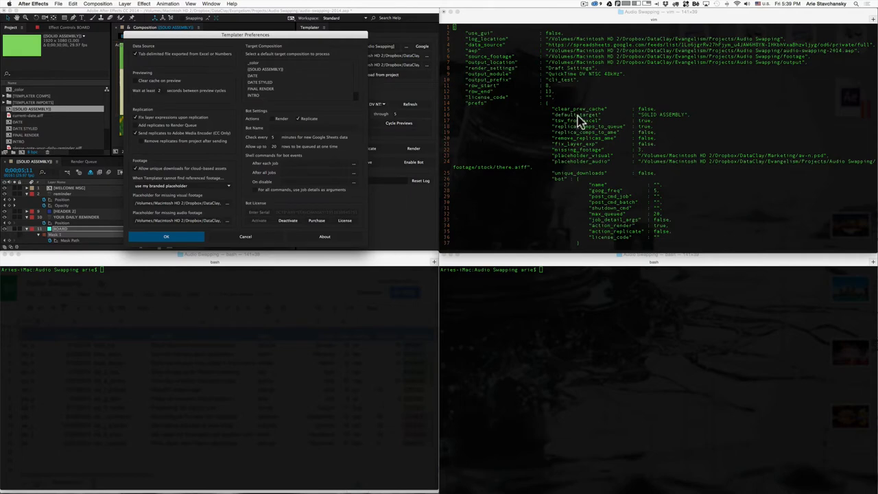
pyautogui.moveTo(579, 170)
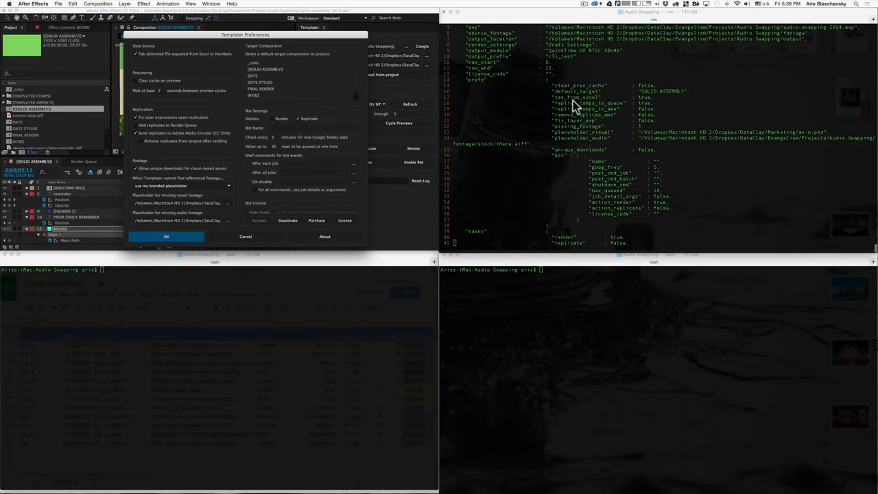
pyautogui.moveTo(563, 135)
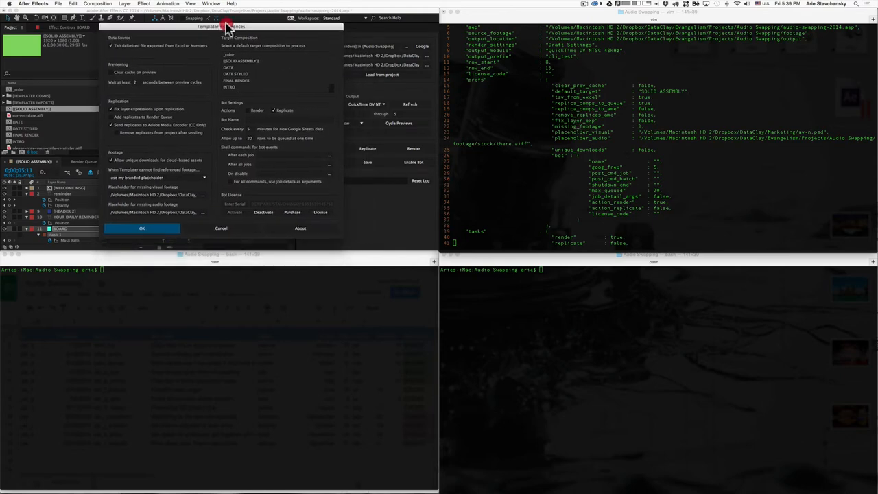
pyautogui.moveTo(247, 126)
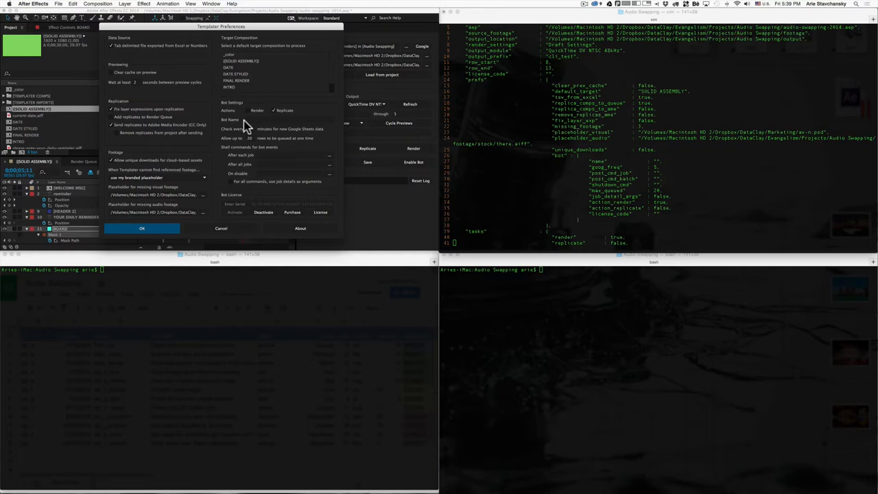
pyautogui.moveTo(625, 151)
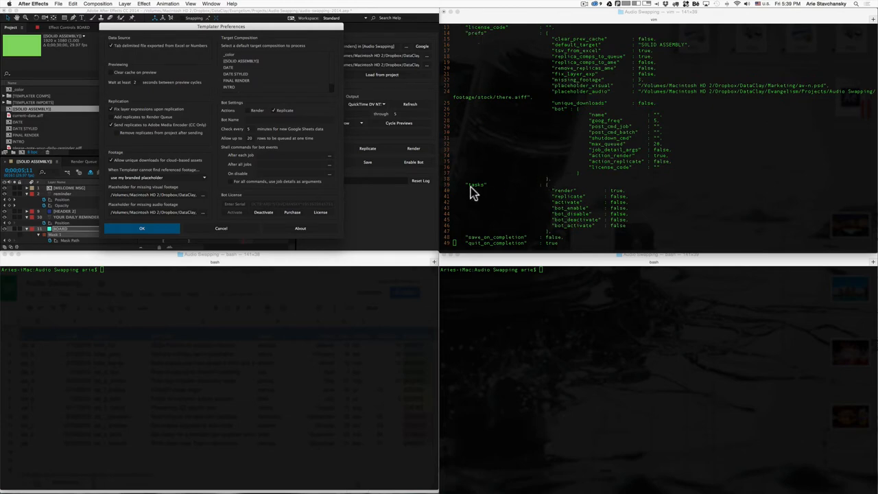
pyautogui.moveTo(485, 191)
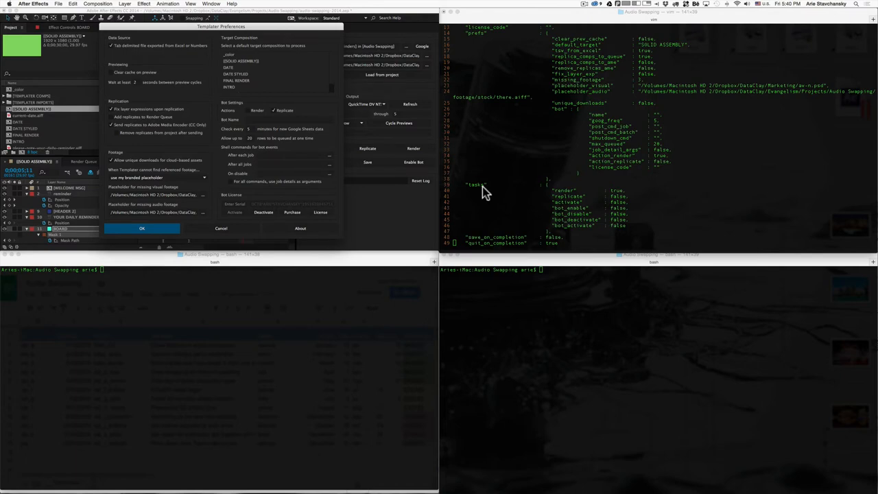
pyautogui.moveTo(560, 198)
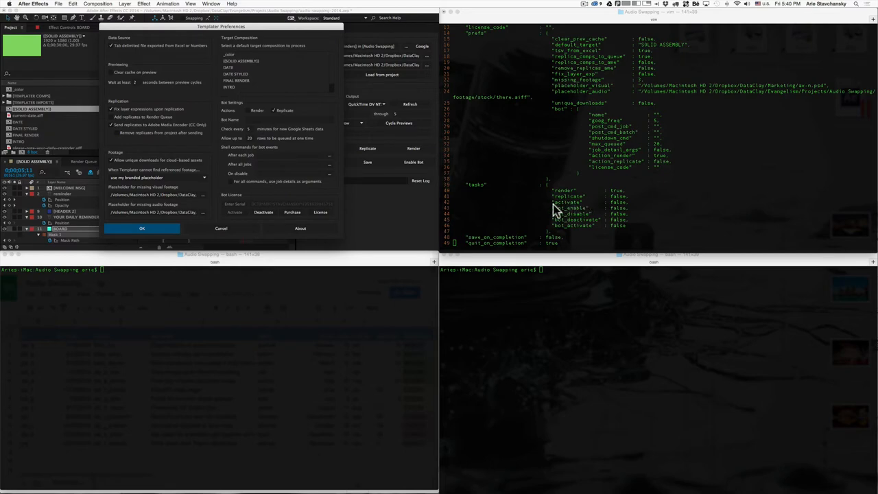
pyautogui.moveTo(579, 208)
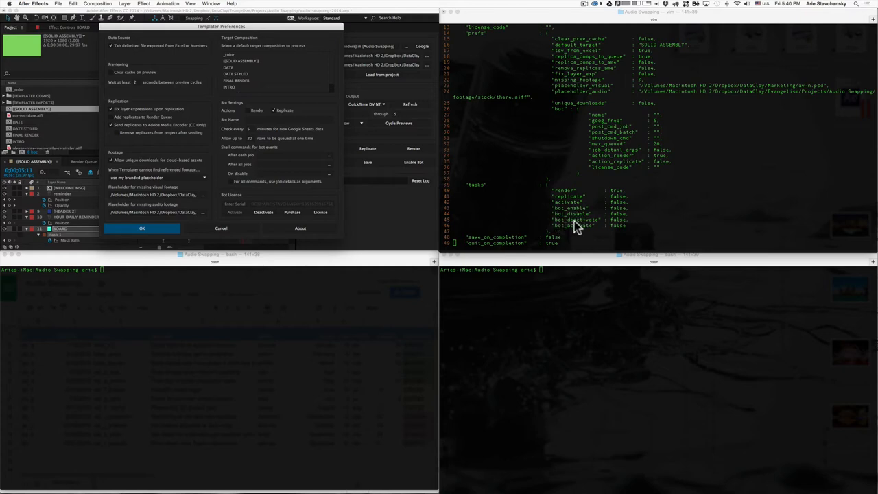
pyautogui.moveTo(598, 230)
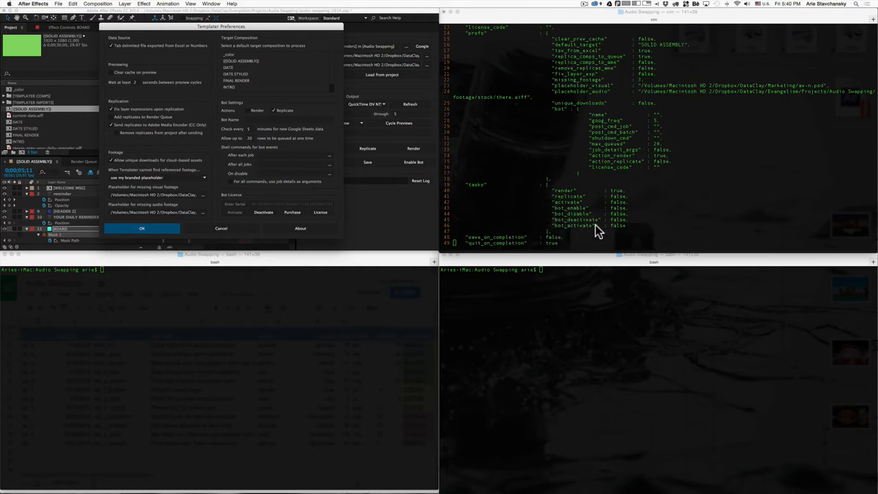
pyautogui.moveTo(597, 186)
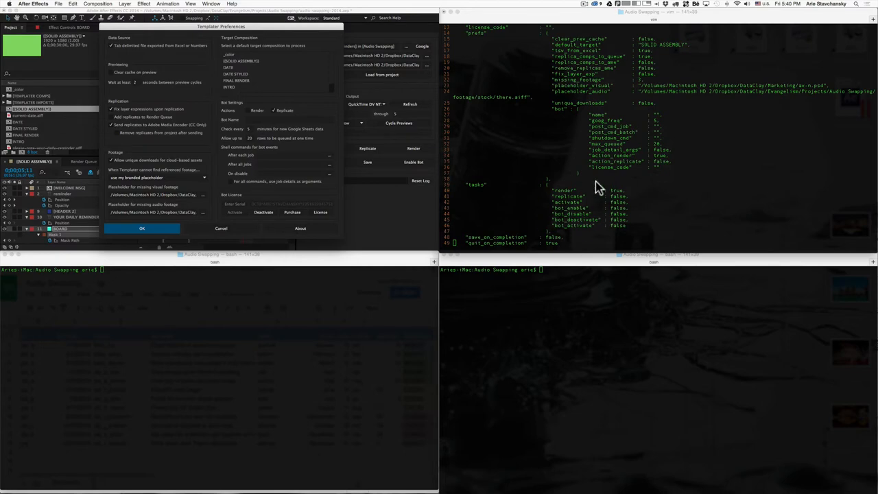
pyautogui.moveTo(620, 136)
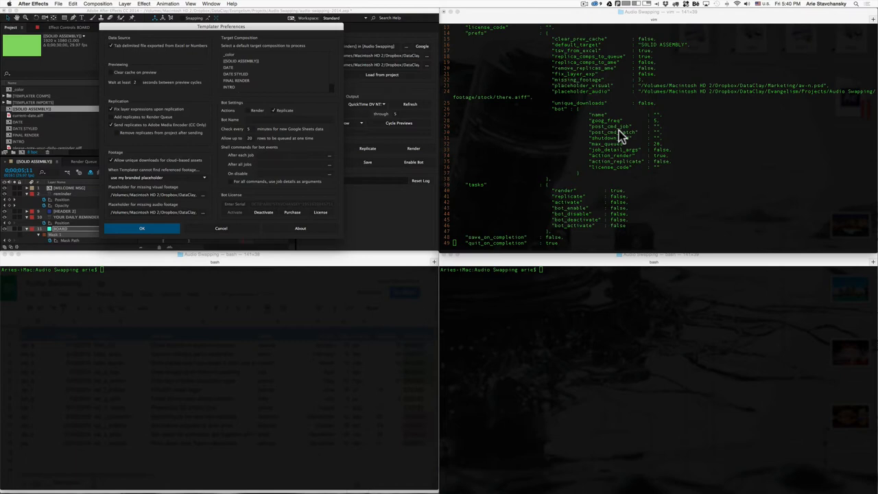
pyautogui.moveTo(345, 176)
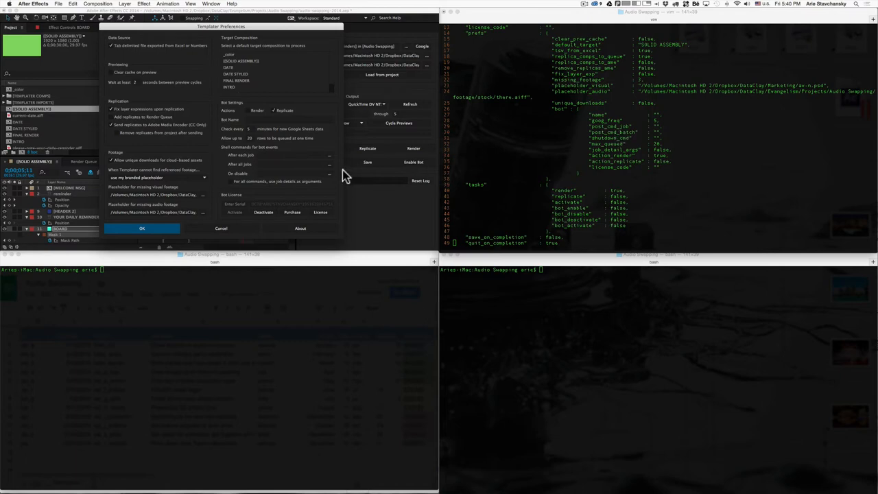
pyautogui.click(141, 228)
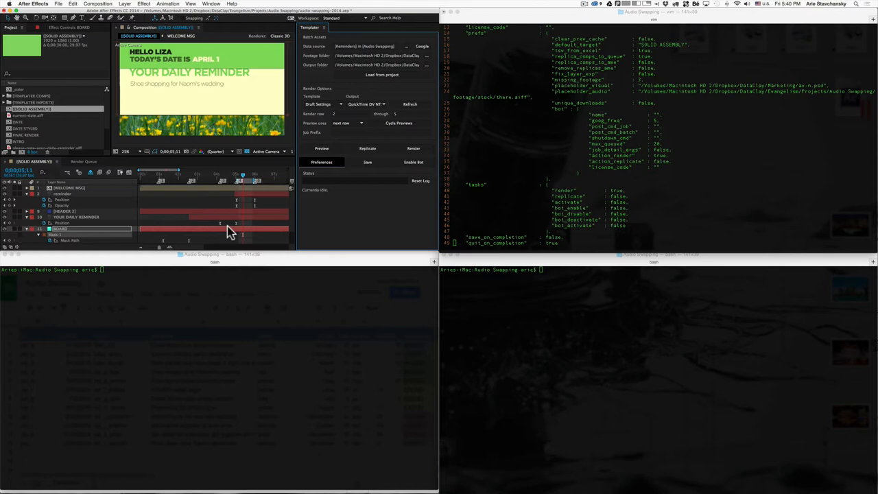
pyautogui.moveTo(514, 245)
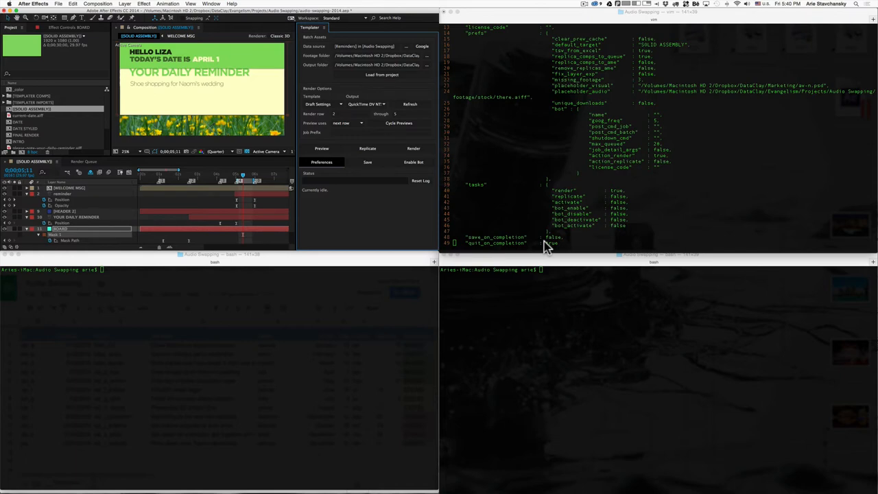
pyautogui.scroll(-3)
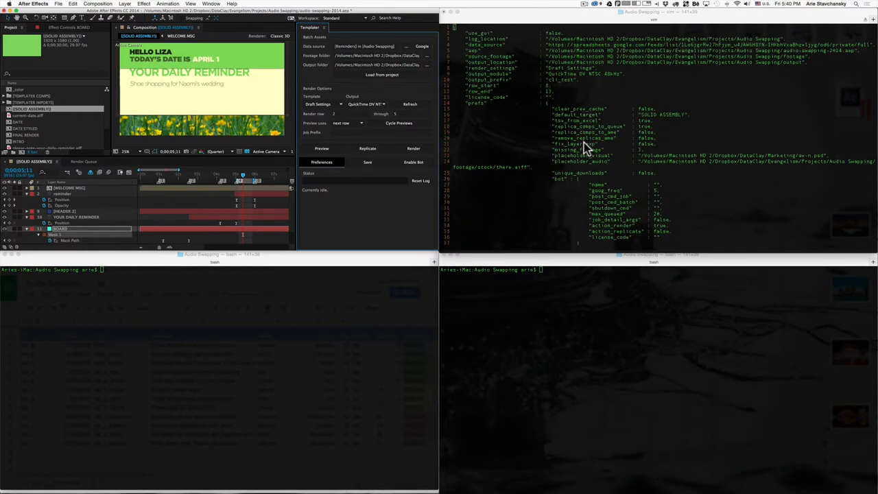
pyautogui.moveTo(615, 75)
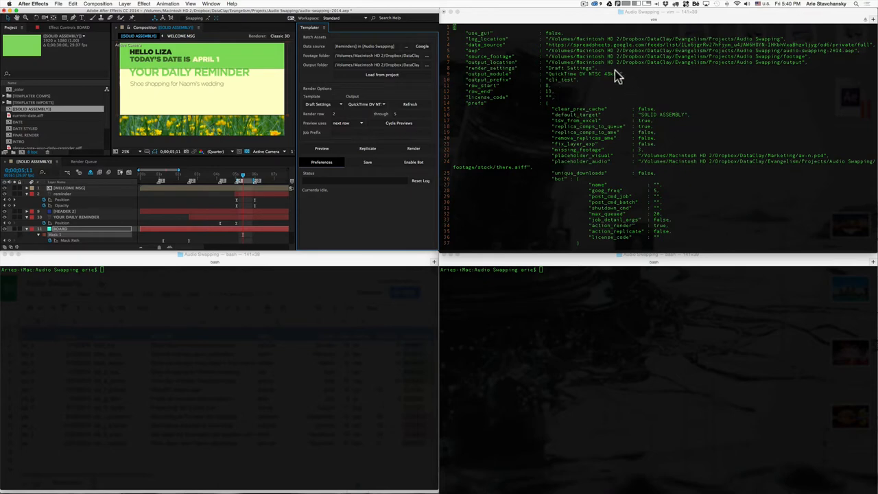
pyautogui.moveTo(653, 102)
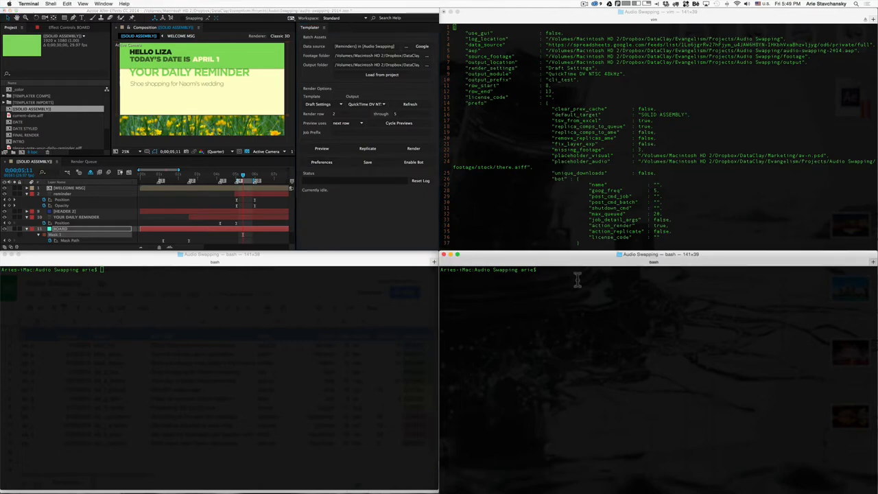
# Step: Run ls to list the Audio Swapping project folder's files
pyautogui.write('ls')
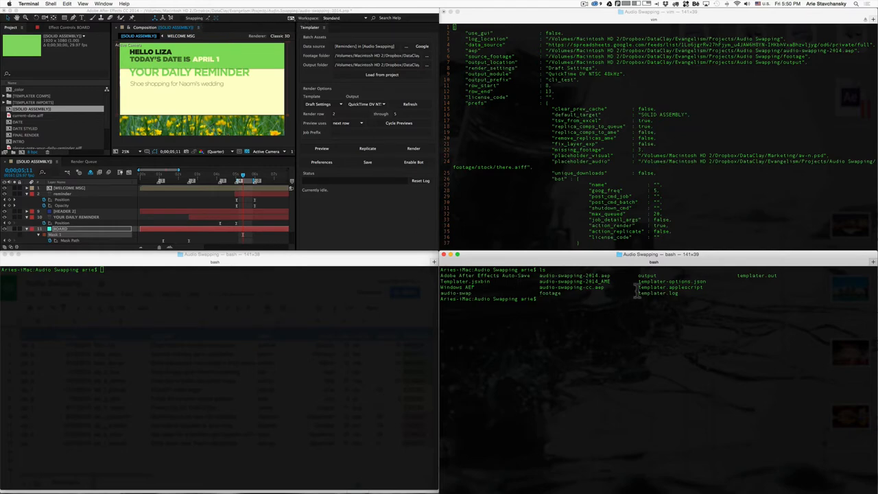
pyautogui.moveTo(715, 286)
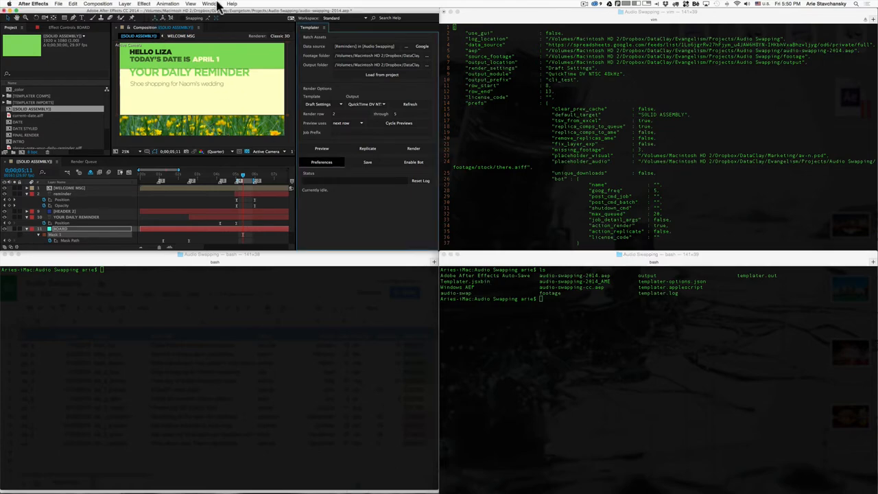
pyautogui.click(211, 4)
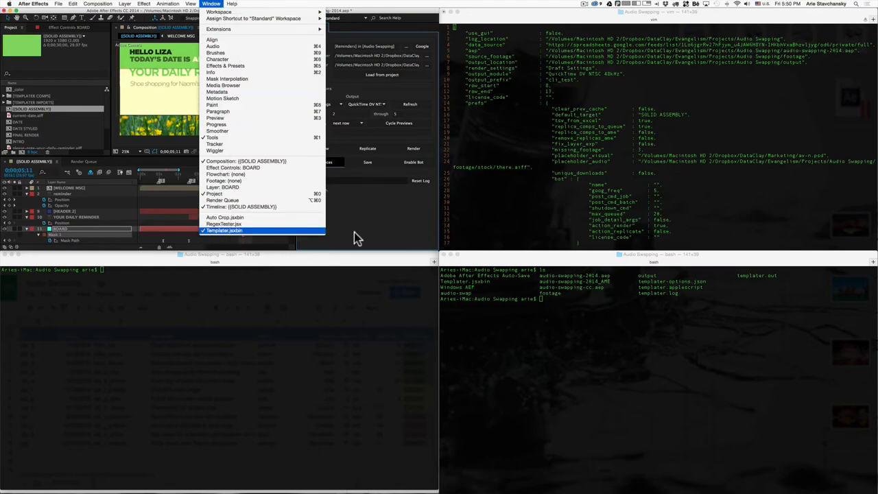
pyautogui.click(225, 231)
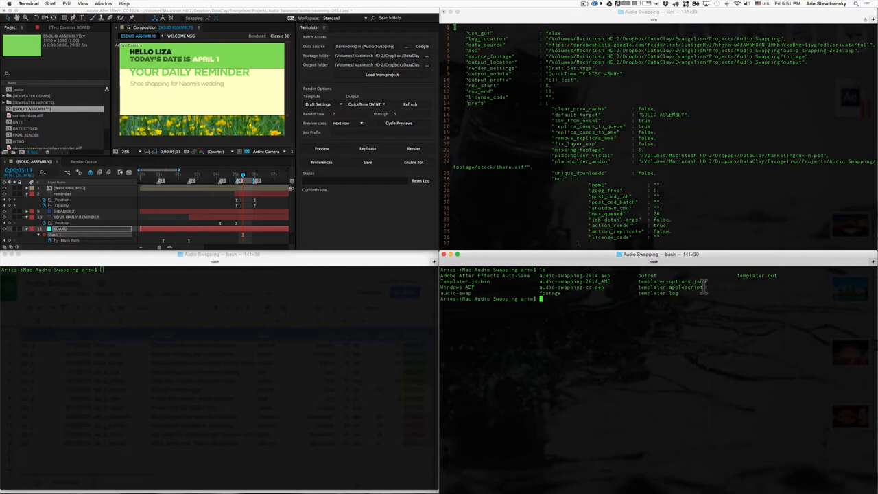
# Step: Edit templater.applescript in vi to review its After Effects run handler
pyautogui.write('vi')
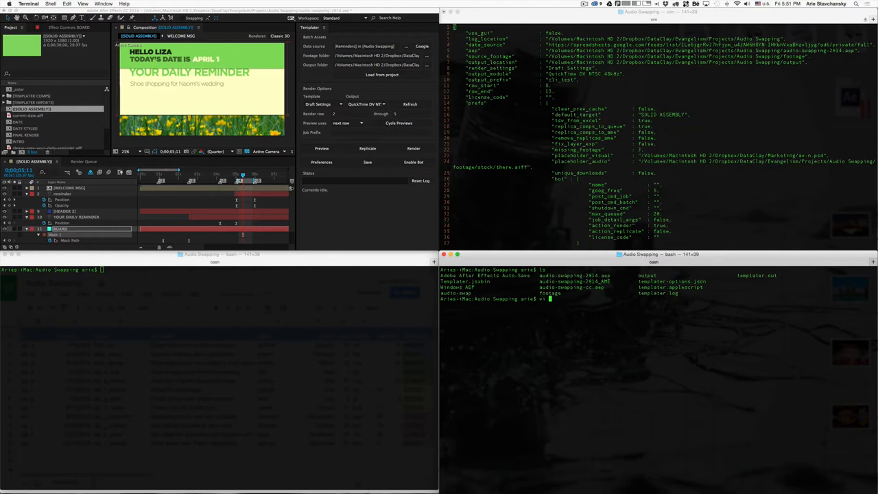
pyautogui.write('templ')
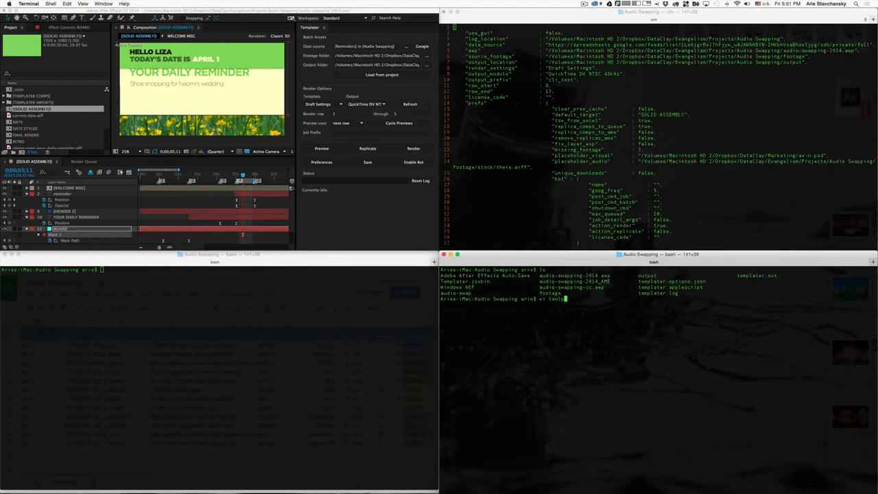
pyautogui.write('emplater.app')
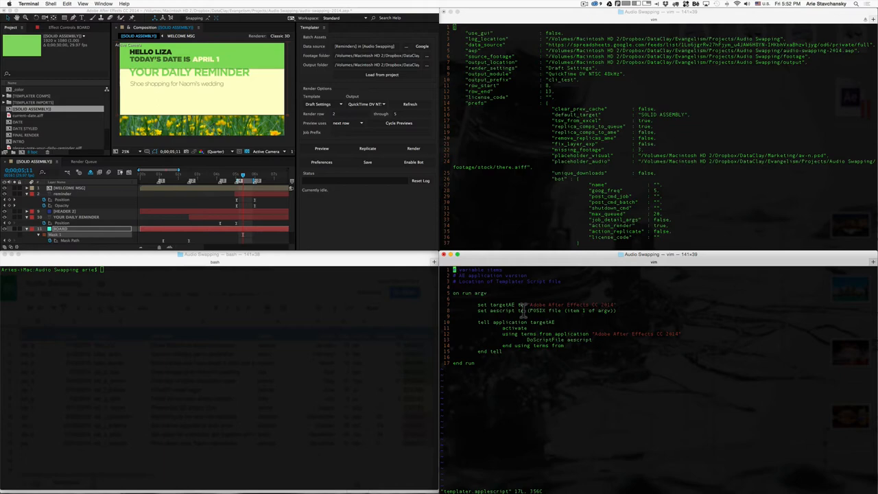
pyautogui.moveTo(538, 340)
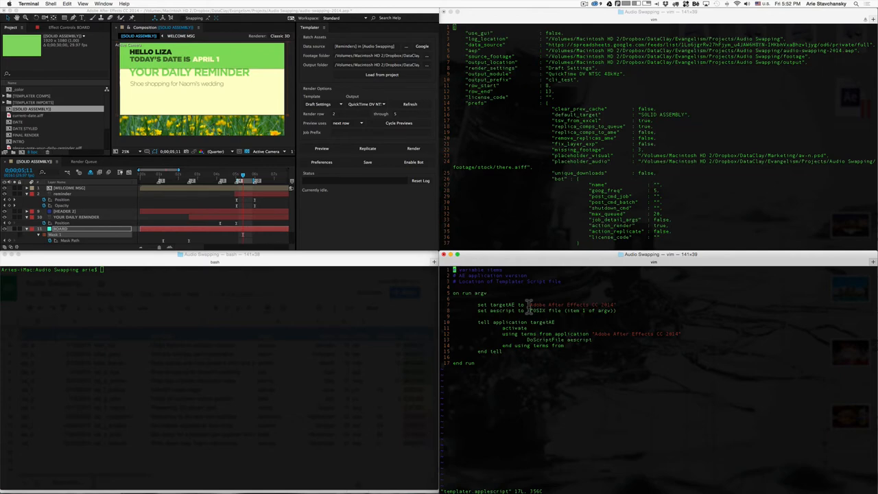
pyautogui.moveTo(508, 356)
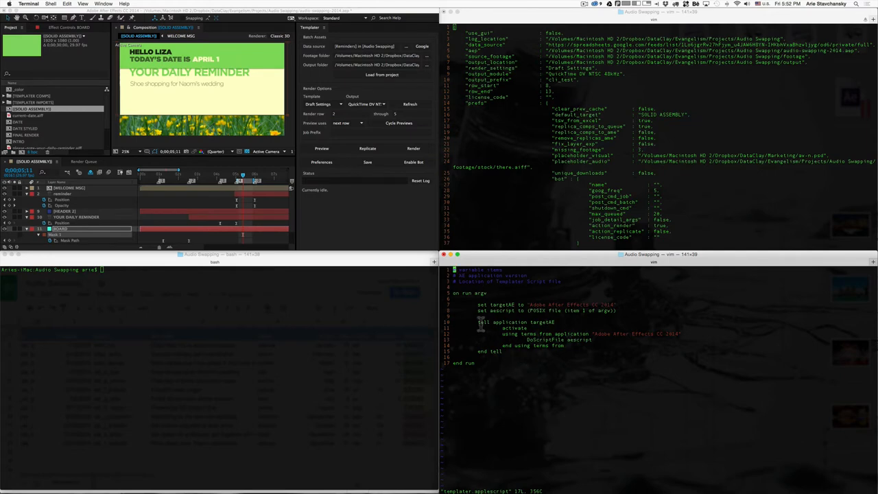
pyautogui.moveTo(546, 327)
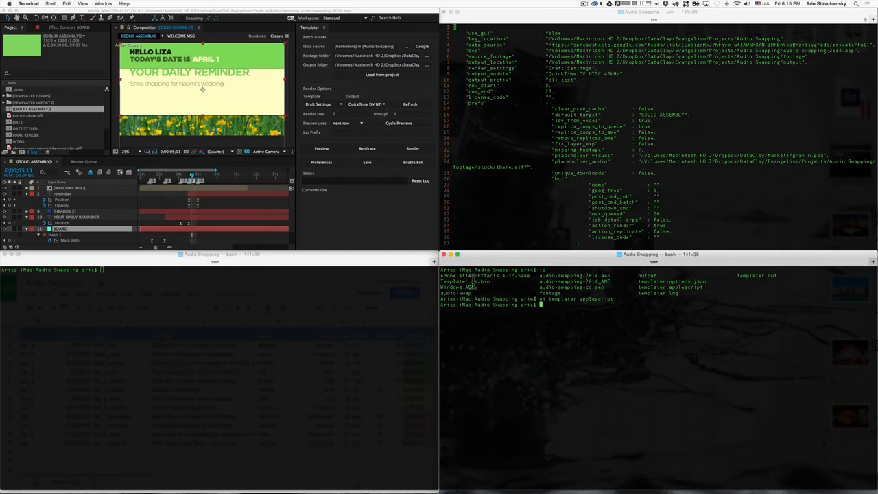
pyautogui.moveTo(564, 310)
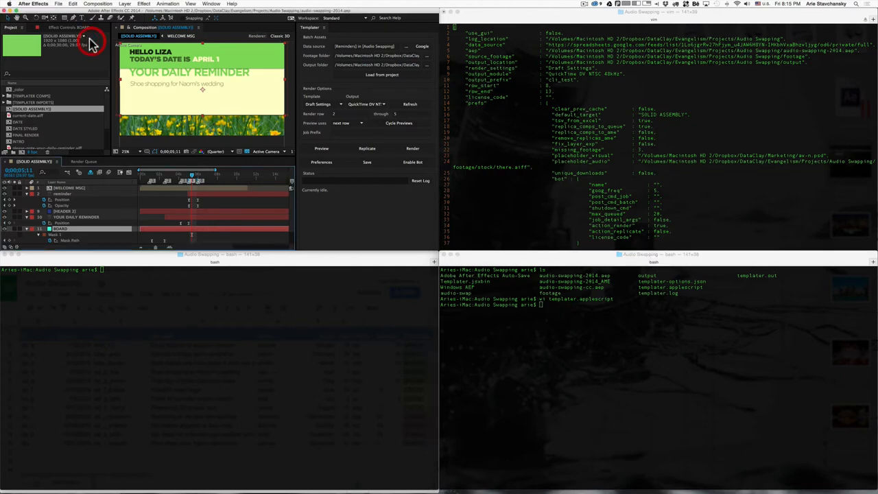
# Step: Quit After Effects from the After Effects menu
pyautogui.click(33, 4)
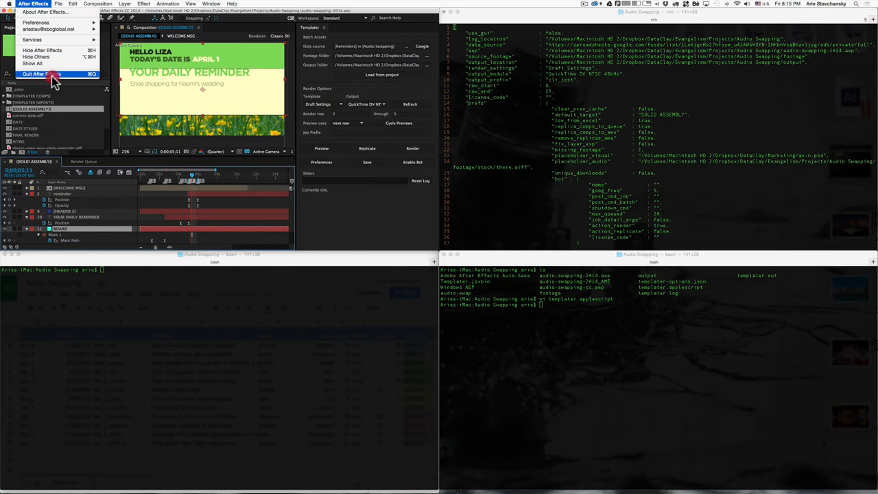
pyautogui.click(38, 74)
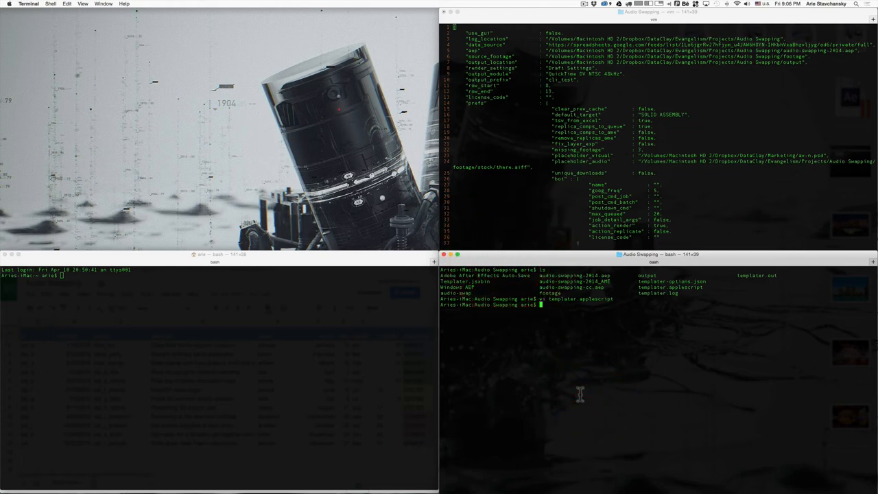
# Step: Clear the screen and enter osascript templater.applescript with the DataClay Evangelism project path
pyautogui.write('clear')
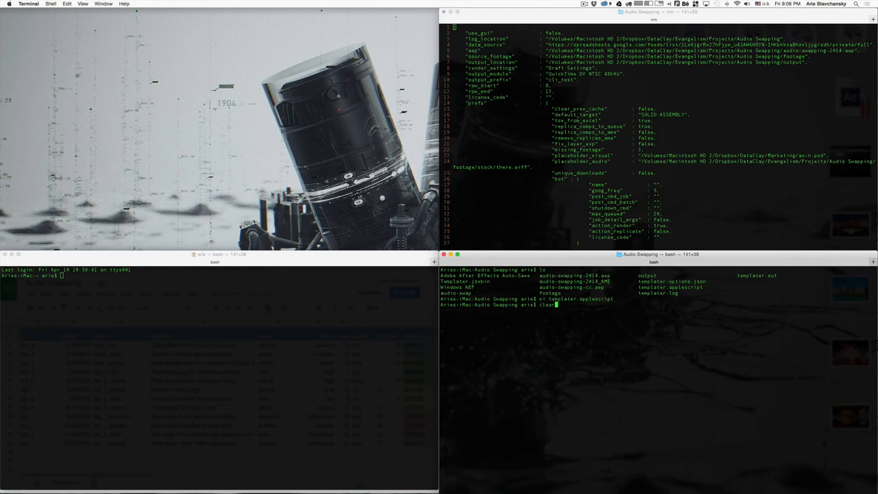
pyautogui.write('osascript templater.applescript /Volumes/Macintosh\\ HD\\ 2/Dropbox/DataClay/Evangelism/Projects/Audio\\ Swapping/Templater.jsxbin')
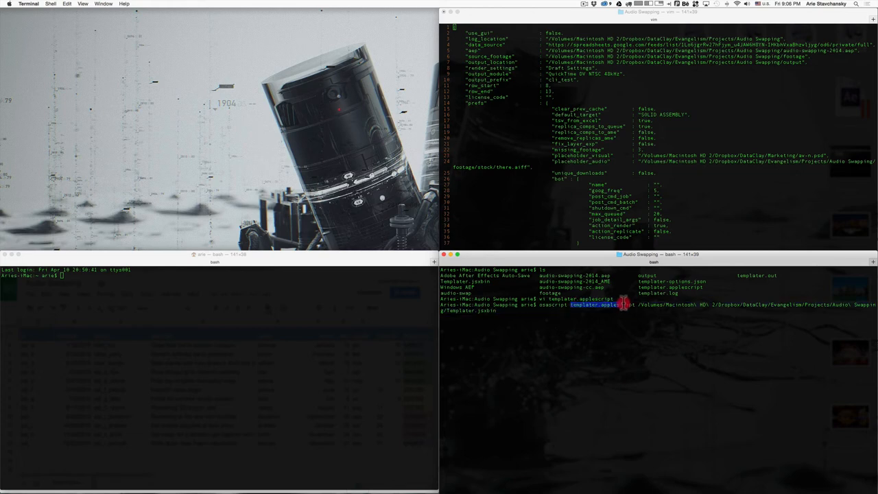
pyautogui.press('Return')
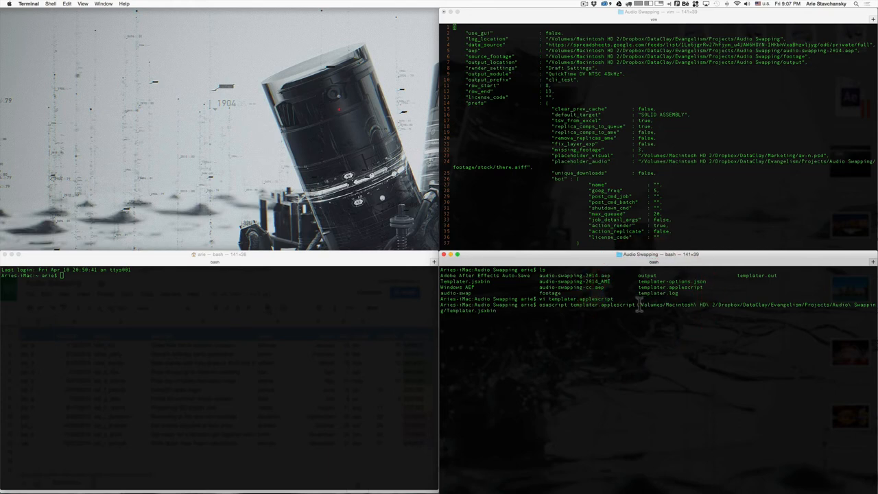
pyautogui.moveTo(491, 290)
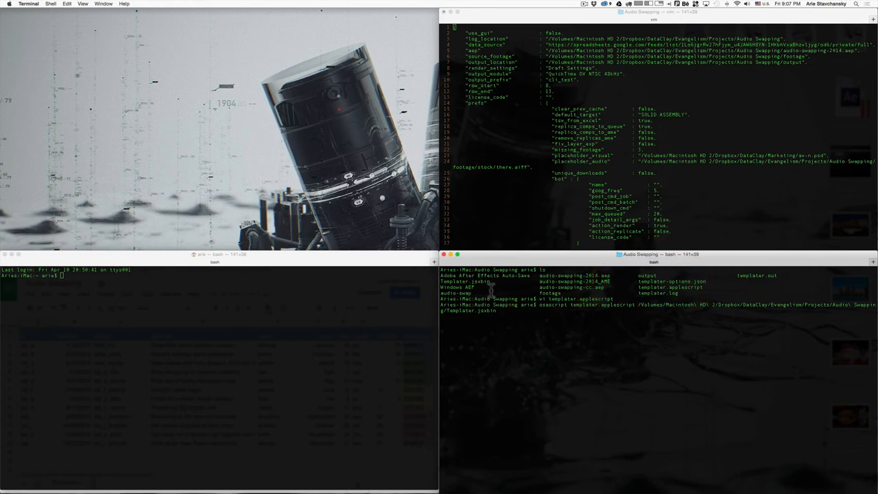
pyautogui.moveTo(583, 294)
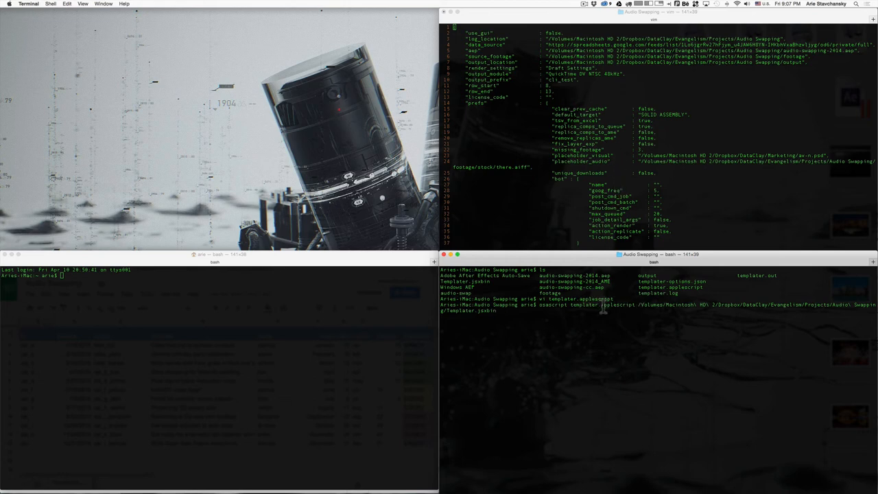
pyautogui.moveTo(672, 309)
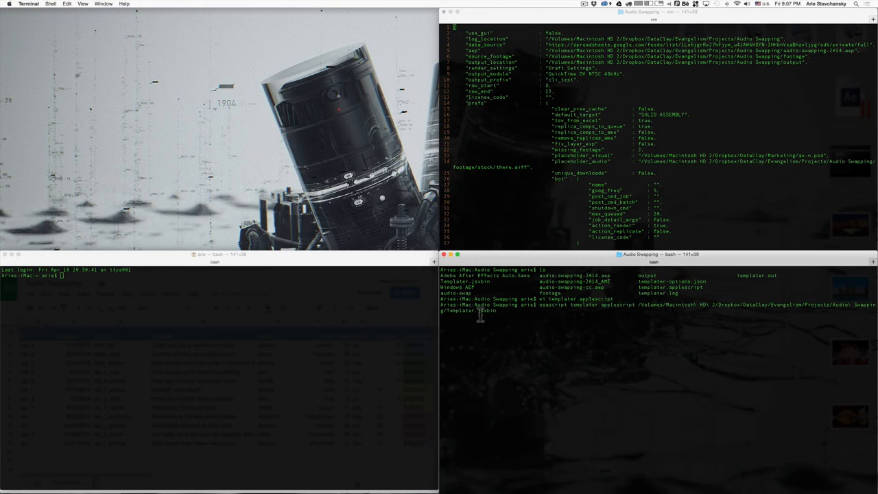
pyautogui.moveTo(620, 113)
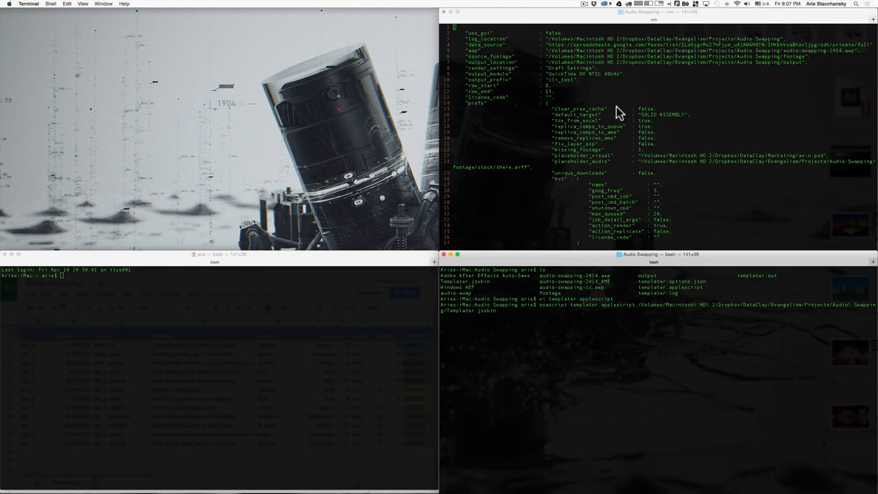
pyautogui.moveTo(557, 111)
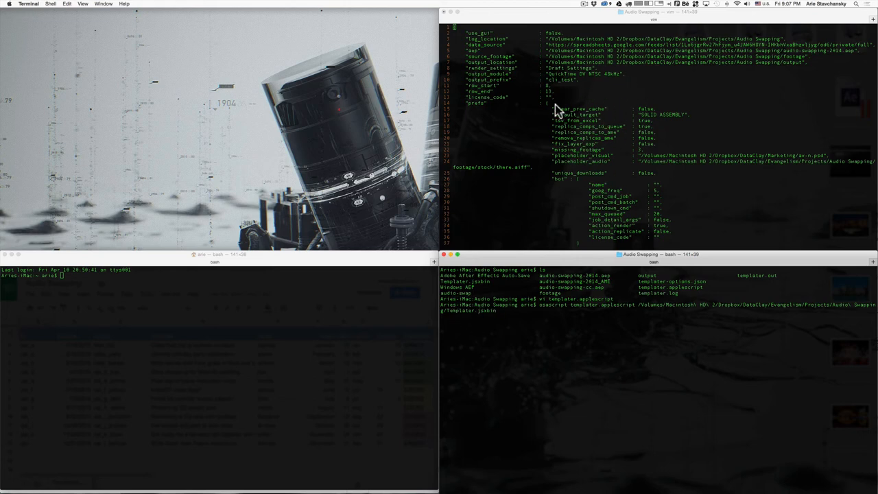
pyautogui.moveTo(551, 94)
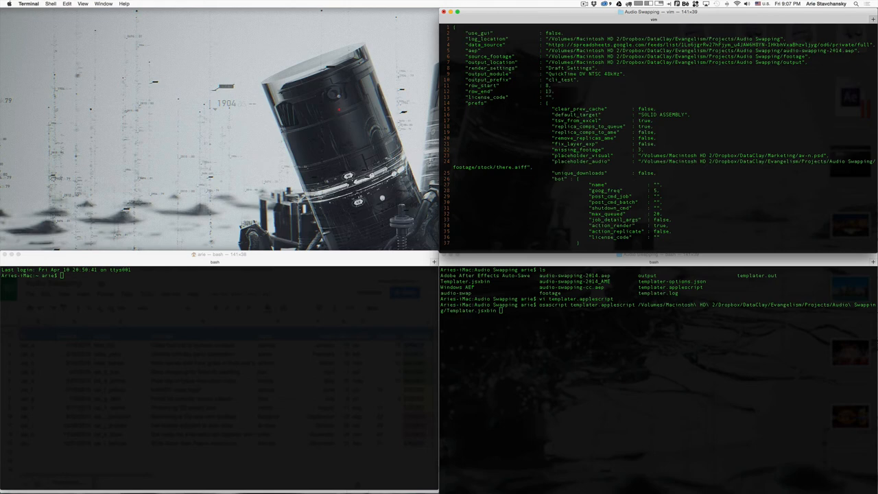
# Step: Edit templater.options.json in vim and write the file
pyautogui.press('i')
pyautogui.write('0')
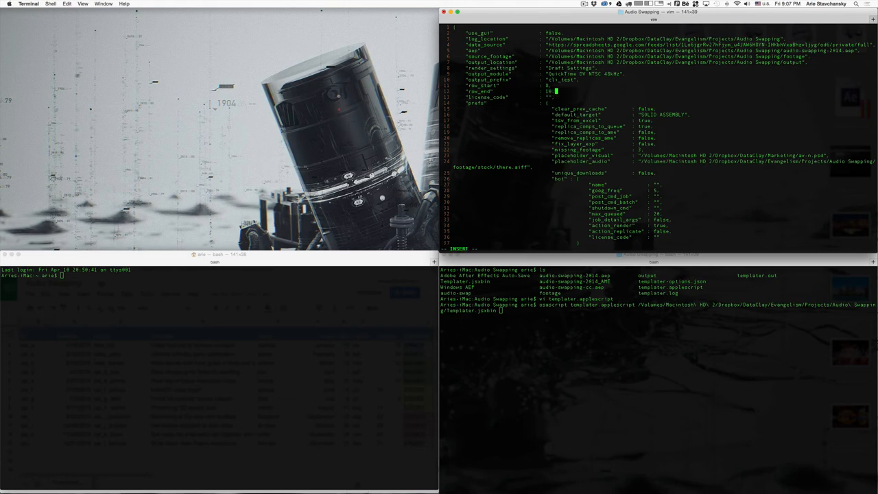
pyautogui.press('Escape')
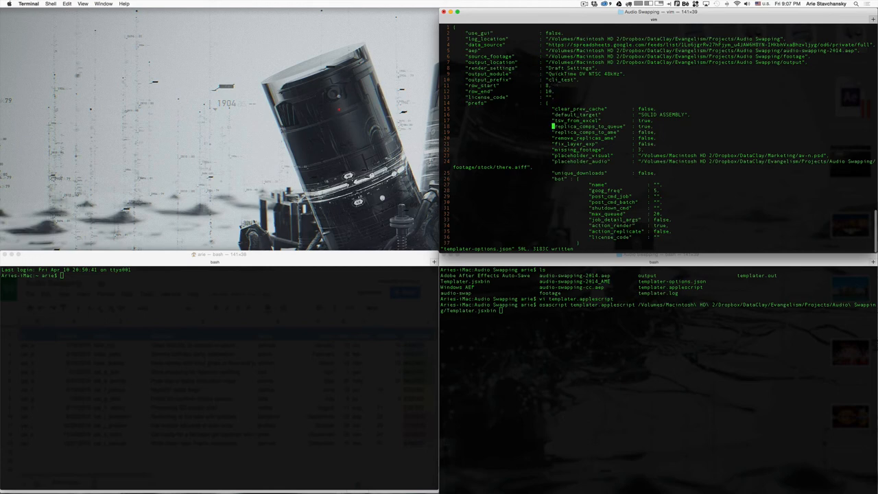
pyautogui.scroll(-3)
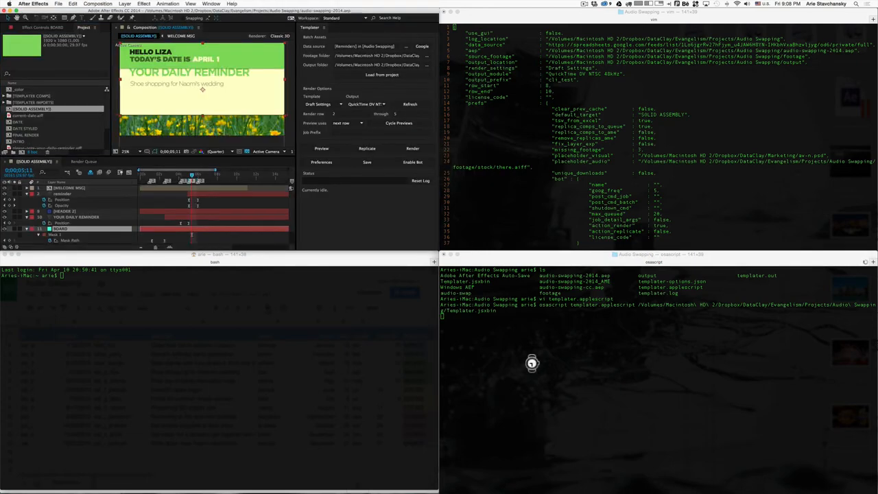
# Step: Switch from After Effects to Chrome showing the Audio Swapping Google Sheet
pyautogui.press('cmd+tab')
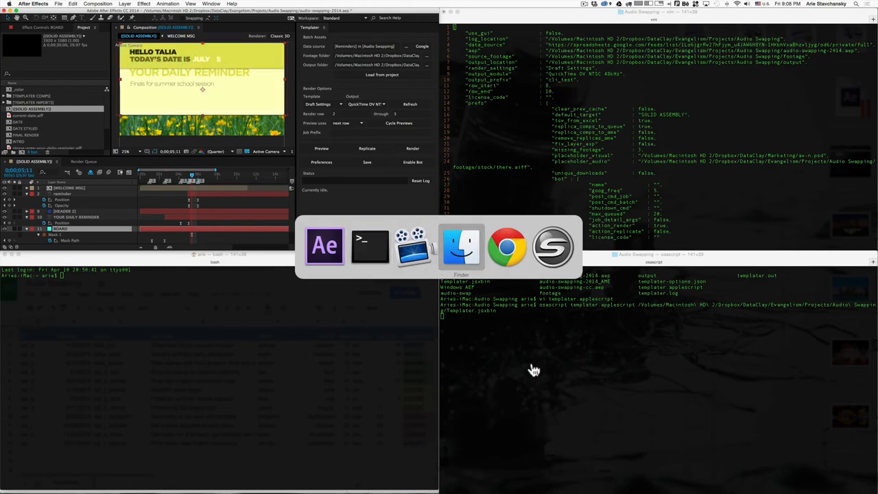
pyautogui.click(507, 246)
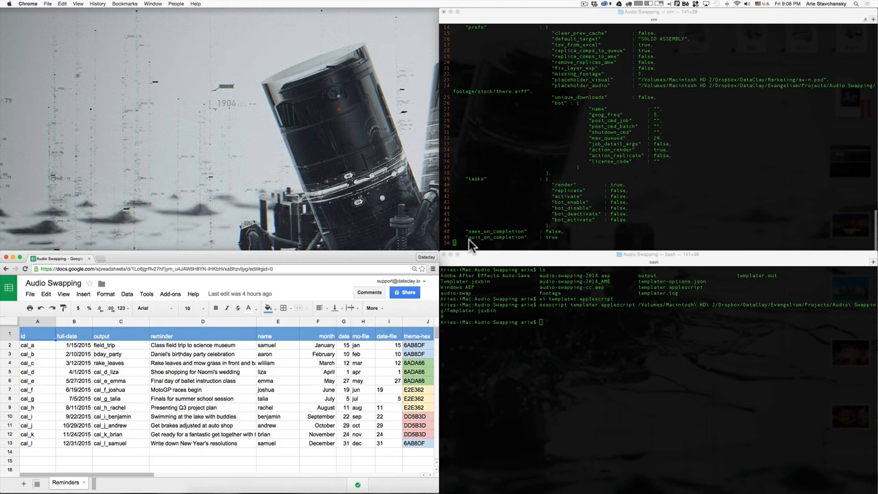
pyautogui.moveTo(491, 244)
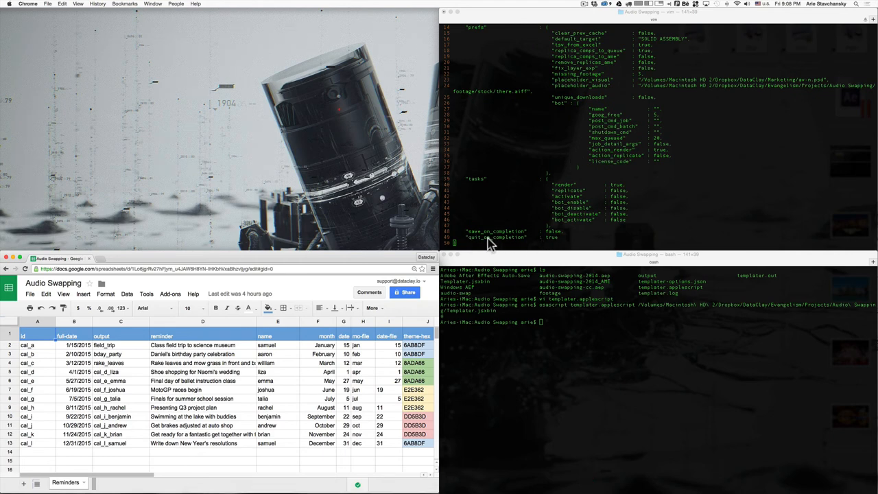
pyautogui.moveTo(560, 244)
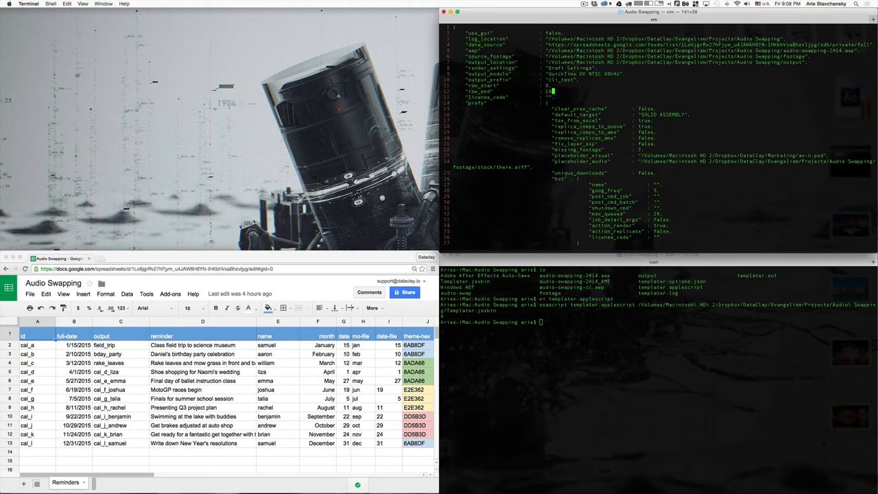
# Step: Add 10, to the rows array in templater.options.json
pyautogui.write('10,')
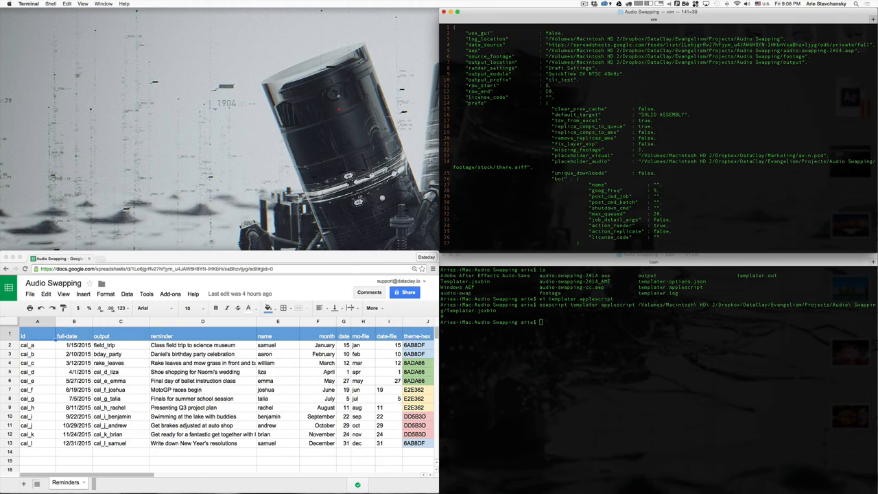
pyautogui.press('i')
pyautogui.write('2')
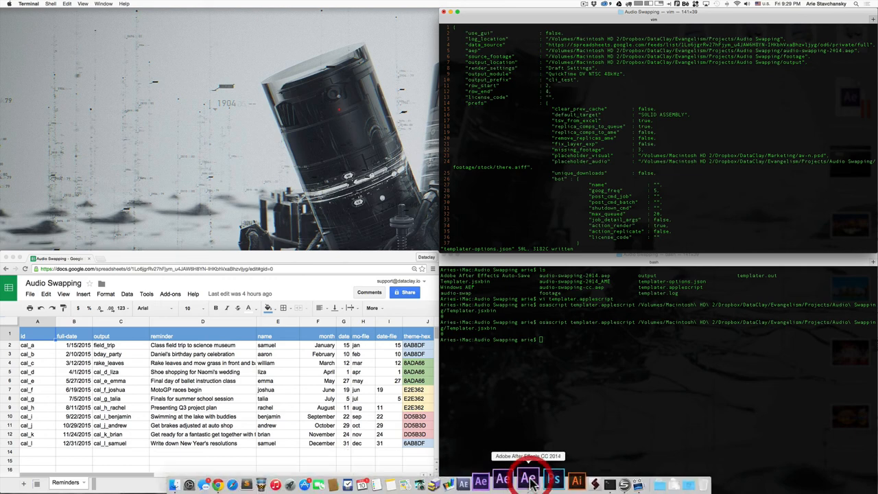
# Step: Bring After Effects forward and open Templater's Google Spreadsheet Setup listing the account's spreadsheets
pyautogui.click(528, 481)
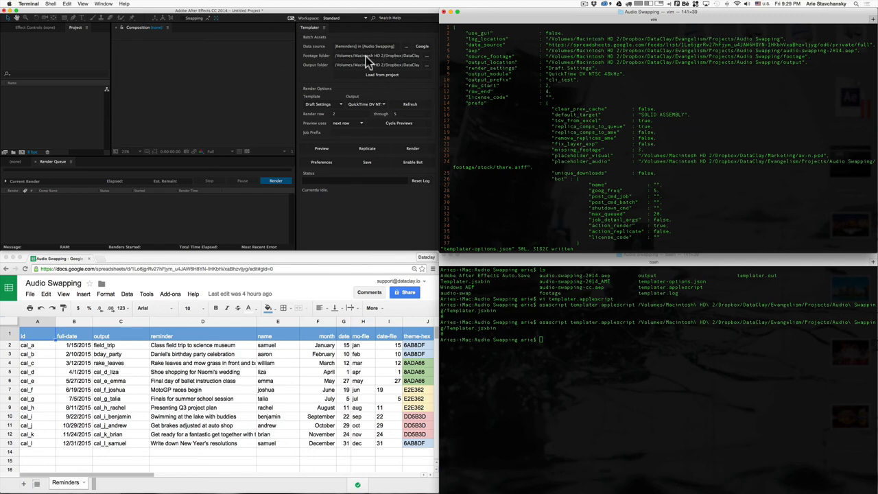
pyautogui.moveTo(412, 60)
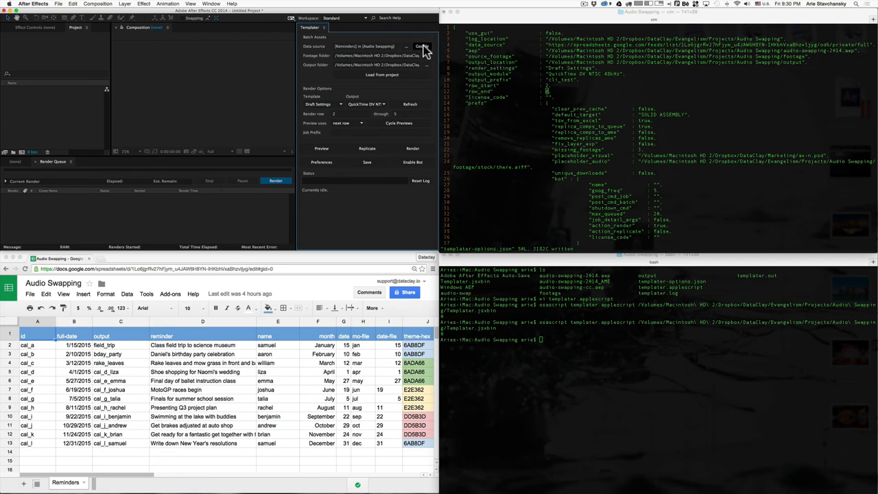
pyautogui.click(420, 46)
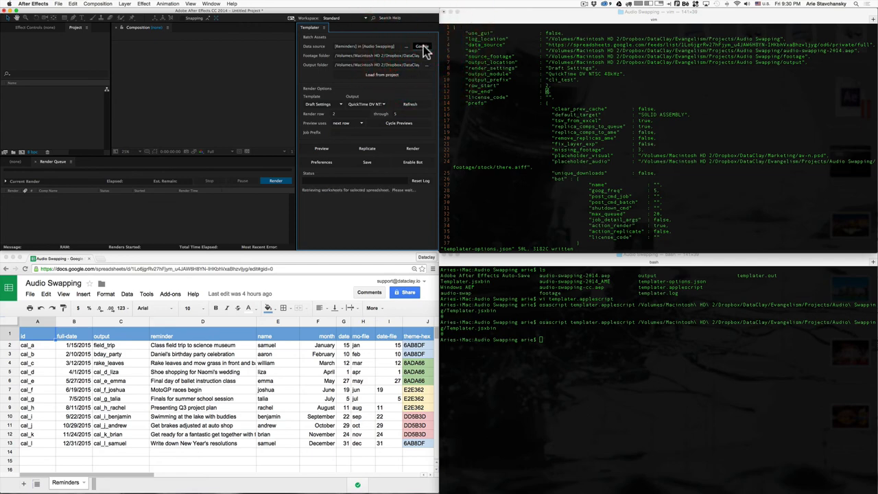
pyautogui.click(421, 47)
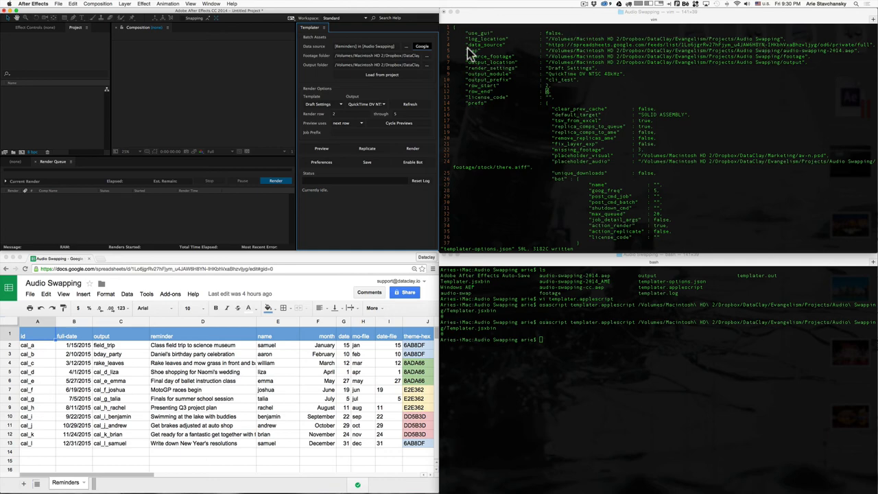
pyautogui.click(422, 47)
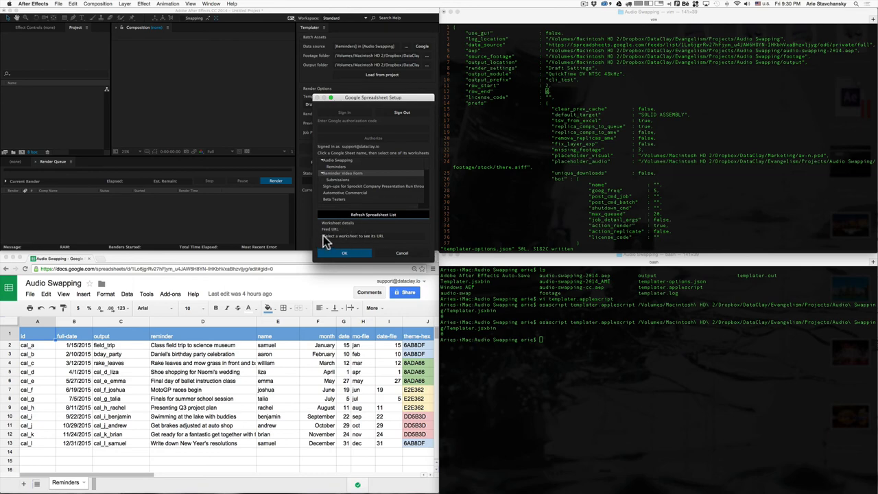
pyautogui.moveTo(373, 242)
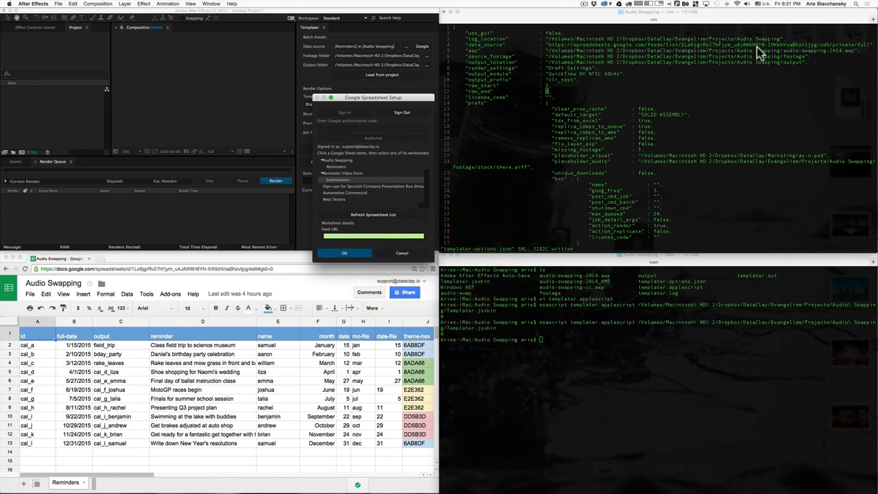
# Step: Confirm the Audio Swapping spreadsheet and worksheet as Templater's data source
pyautogui.click(373, 236)
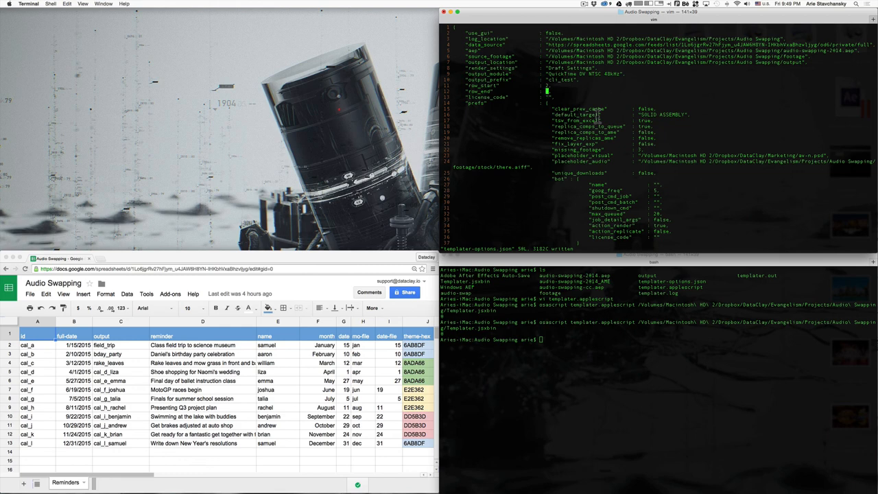
# Step: Rerun the osascript Templater command and dismiss the After Effects SyntaxError alert
pyautogui.press('i')
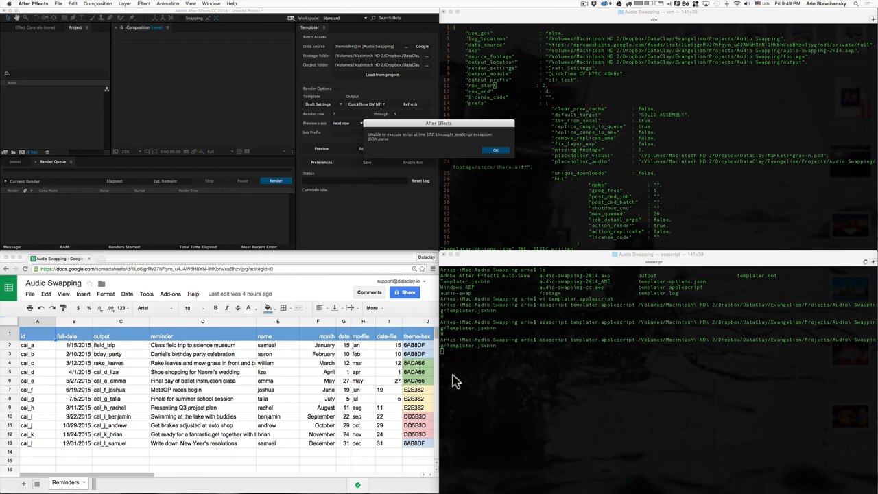
pyautogui.moveTo(378, 141)
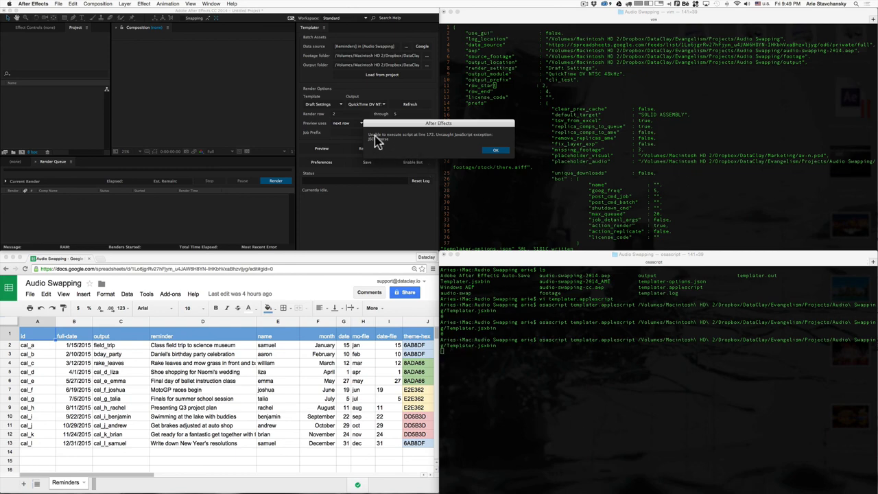
pyautogui.moveTo(431, 154)
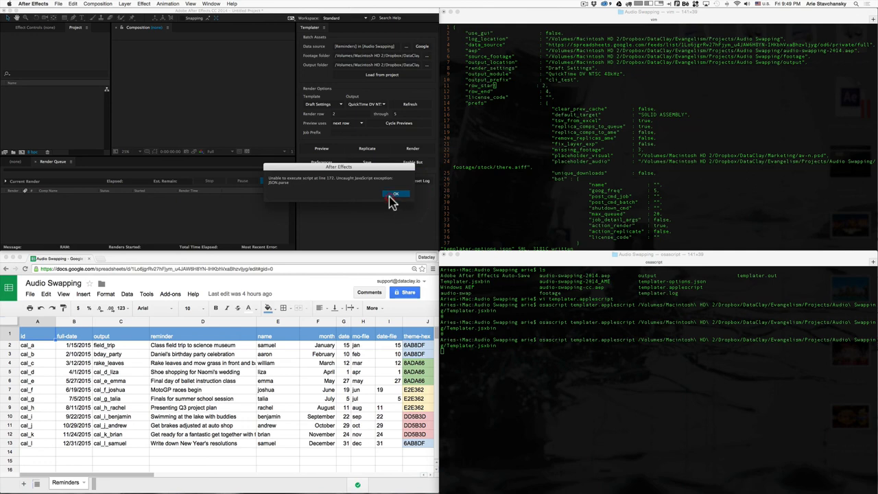
pyautogui.click(395, 194)
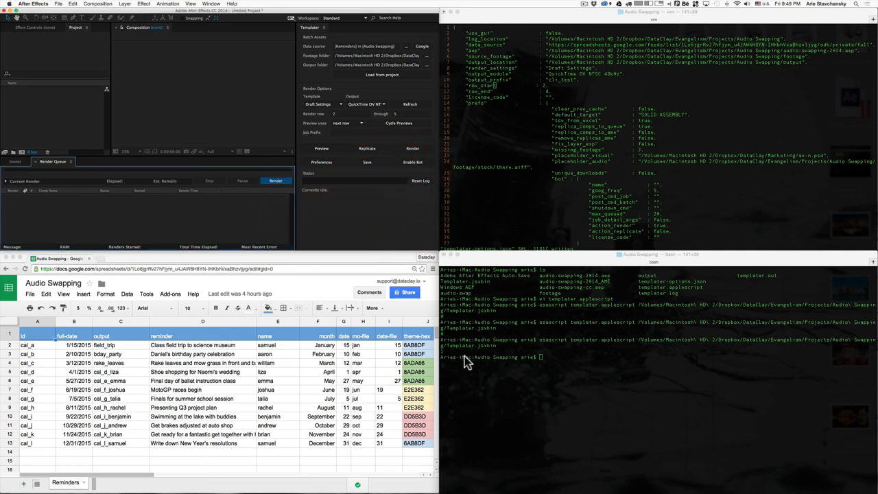
pyautogui.moveTo(452, 362)
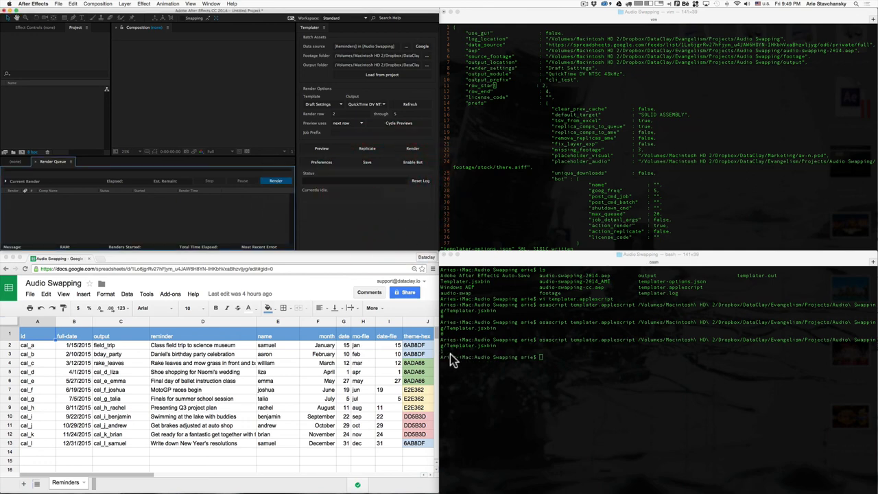
pyautogui.moveTo(477, 359)
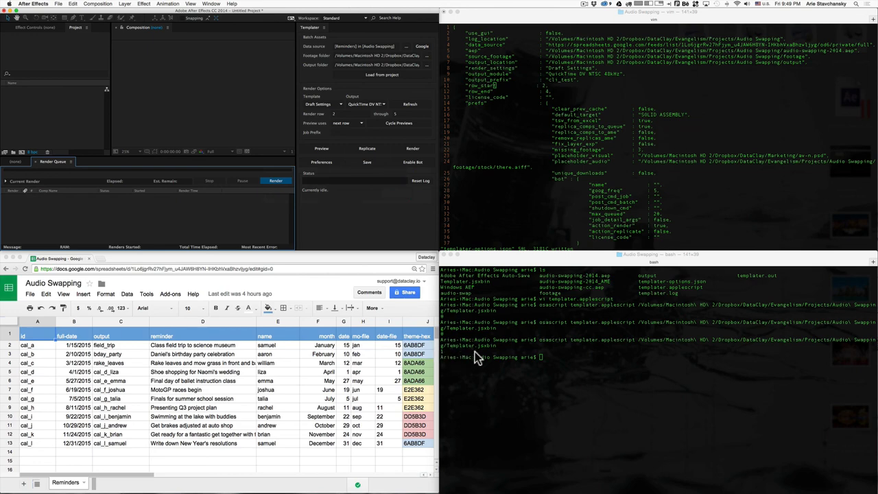
pyautogui.moveTo(568, 370)
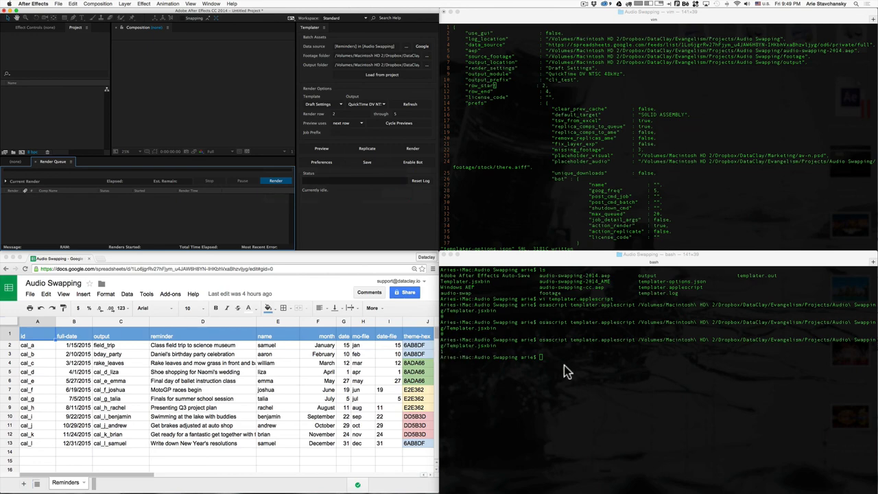